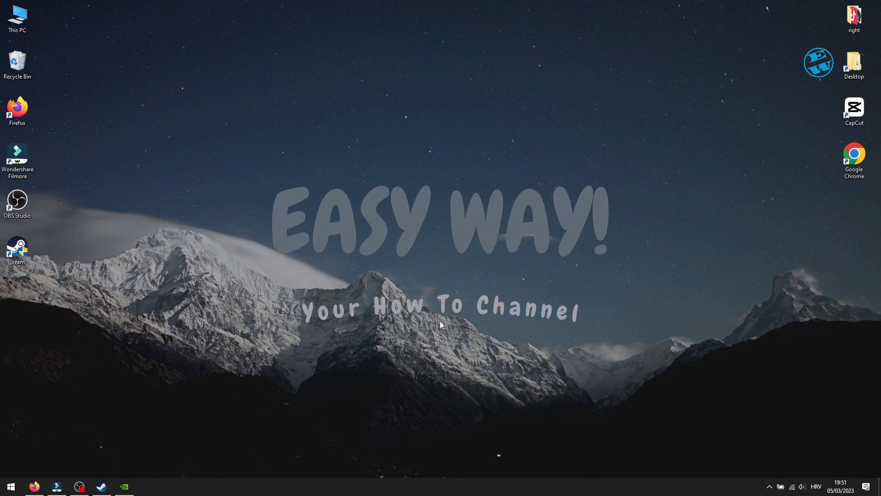
mouse_move(440, 289)
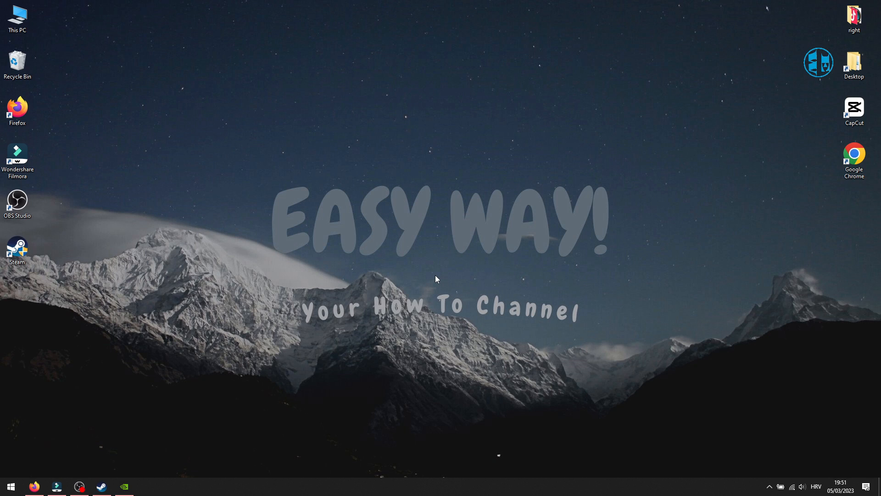
mouse_move(601, 338)
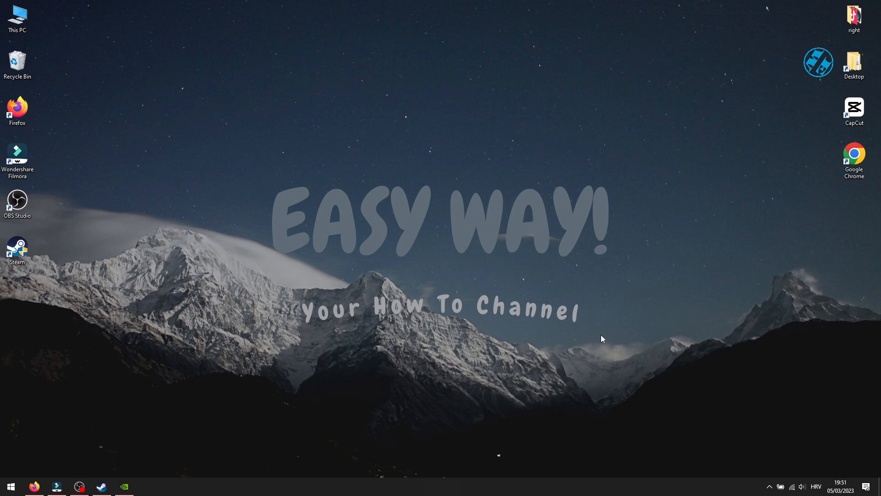
mouse_move(588, 337)
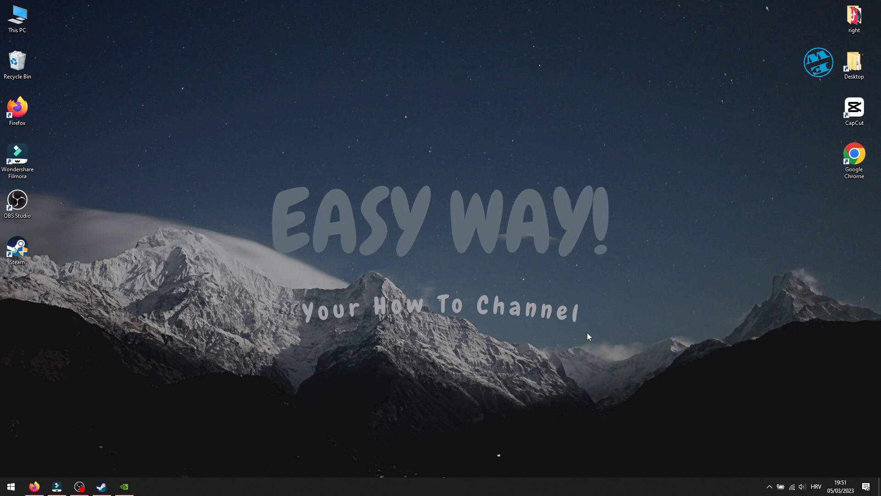
mouse_move(470, 330)
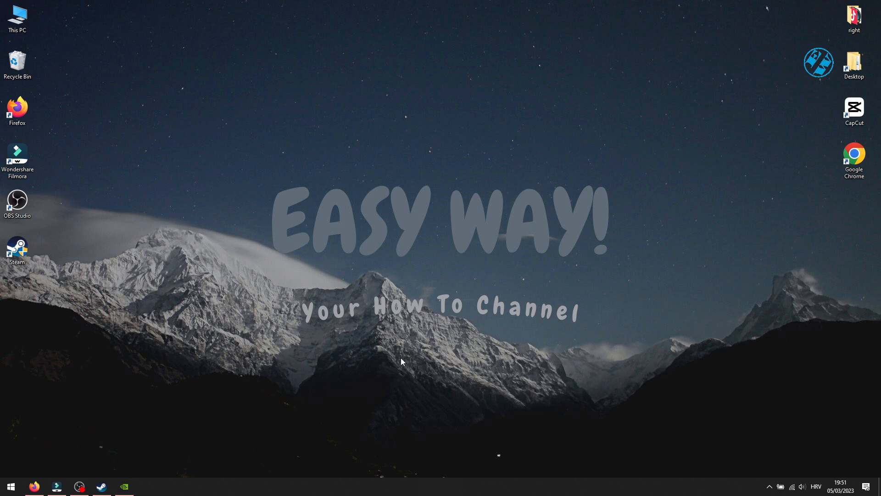
- Check for Windows updates under Update & Security and confirm the PC is up to date
click(10, 486)
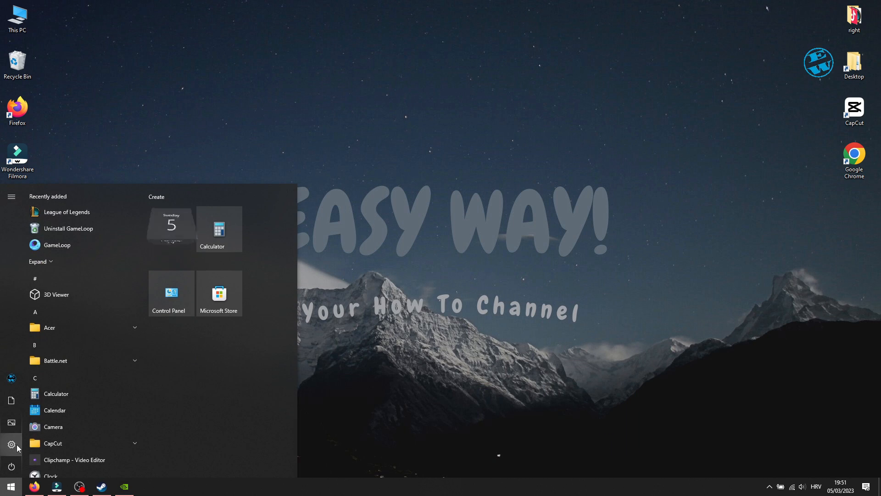
click(11, 444)
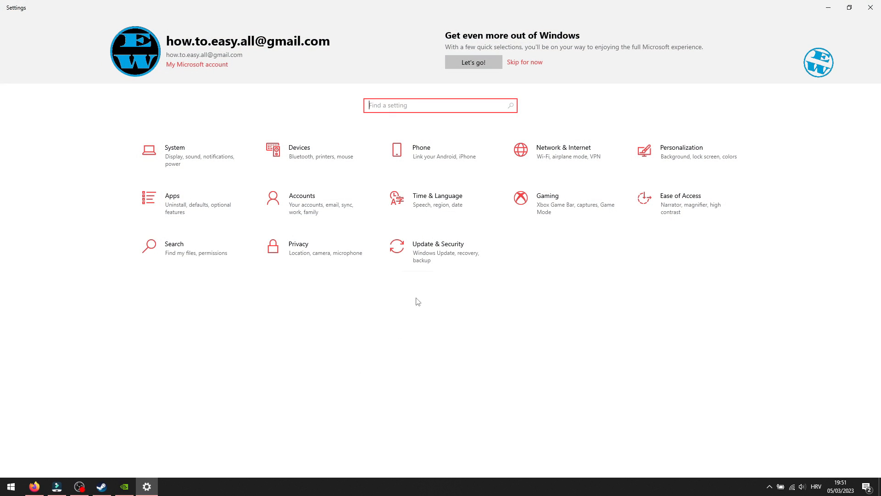
click(439, 247)
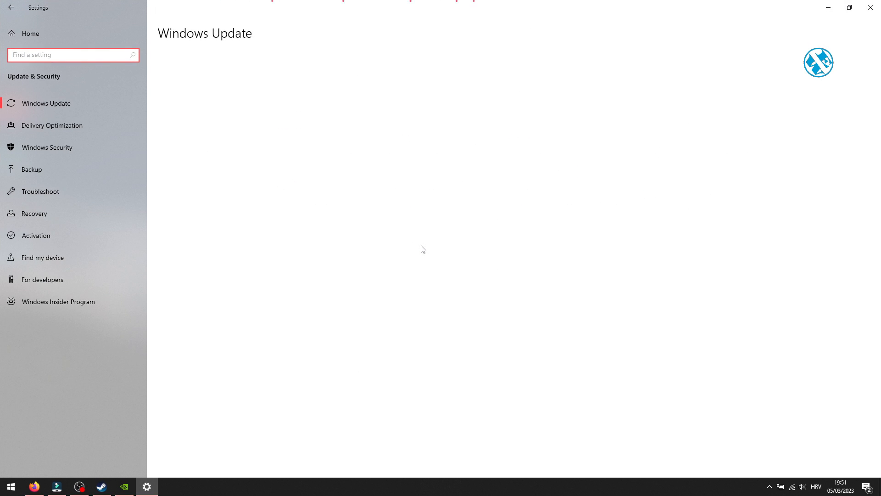
click(46, 103)
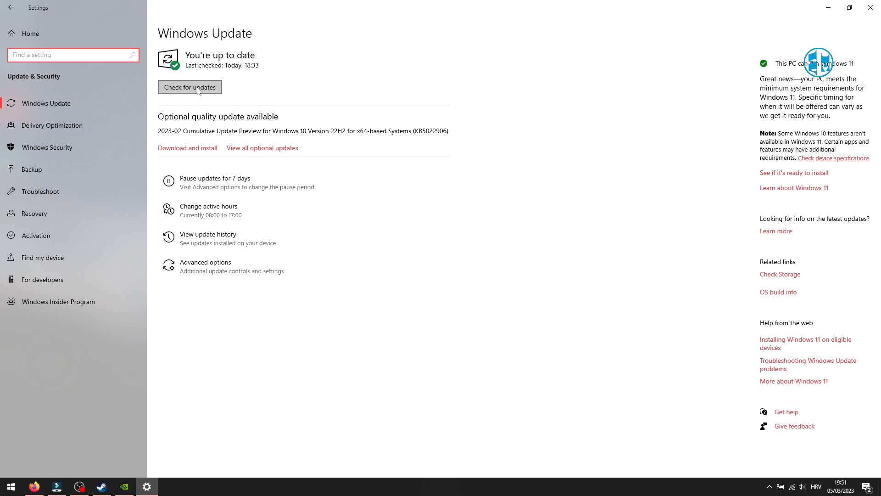
mouse_move(184, 135)
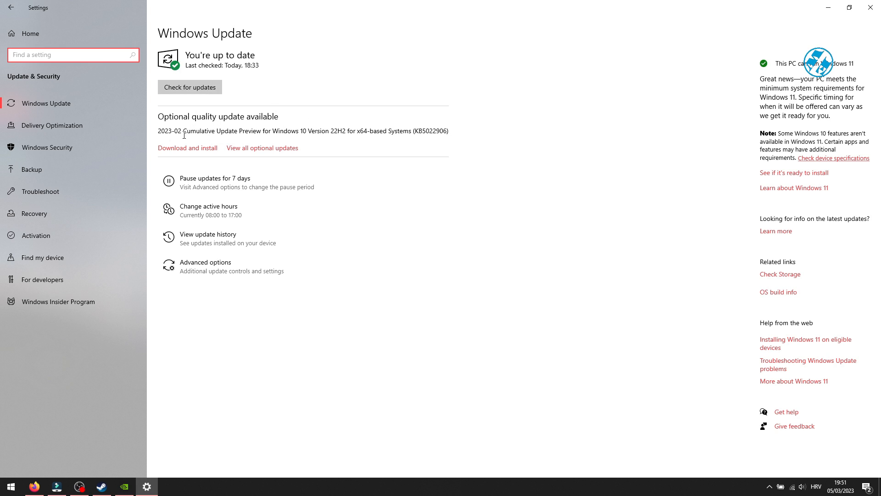
mouse_move(625, 71)
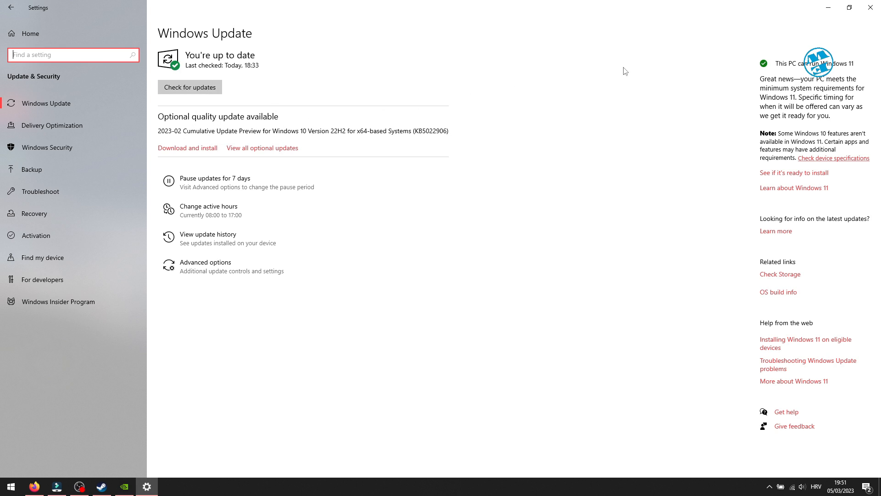
click(870, 7)
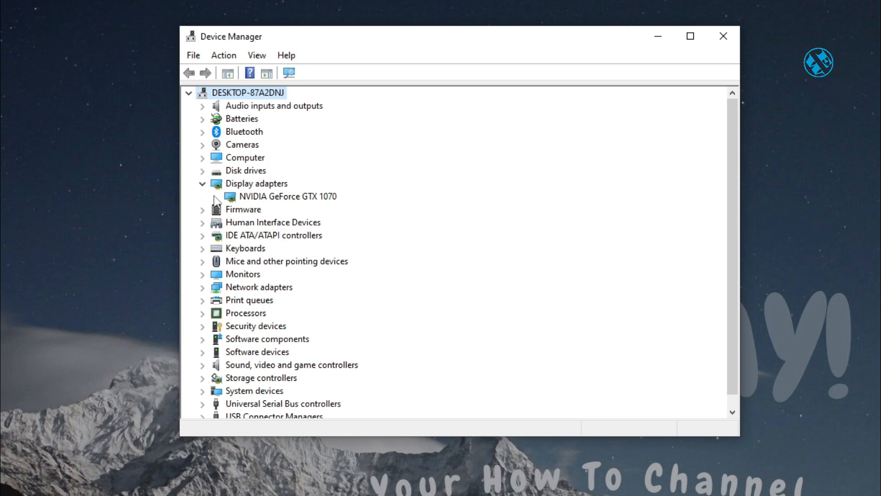
- Search automatically for an updated NVIDIA GeForce GTX 1070 driver from its context menu
right_click(287, 196)
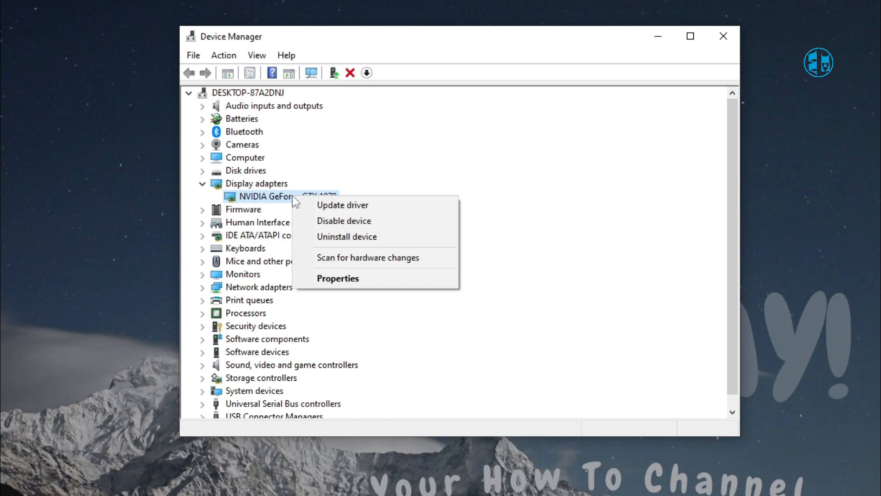
click(342, 204)
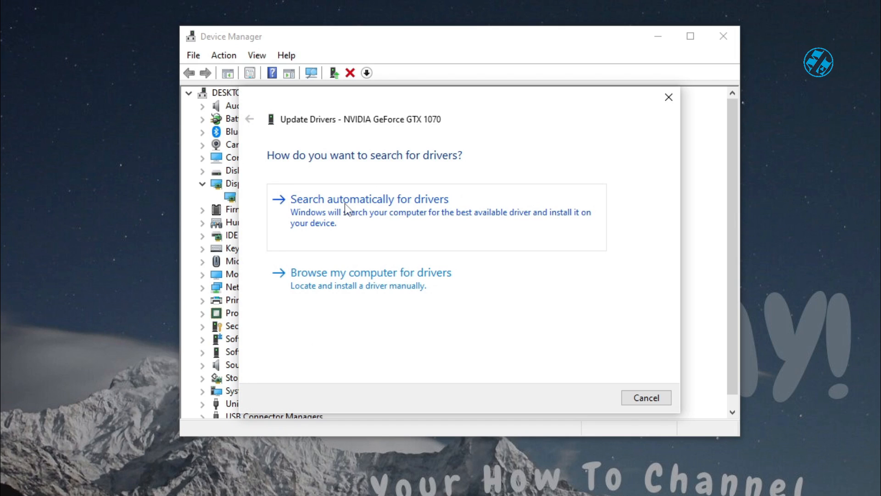
click(369, 199)
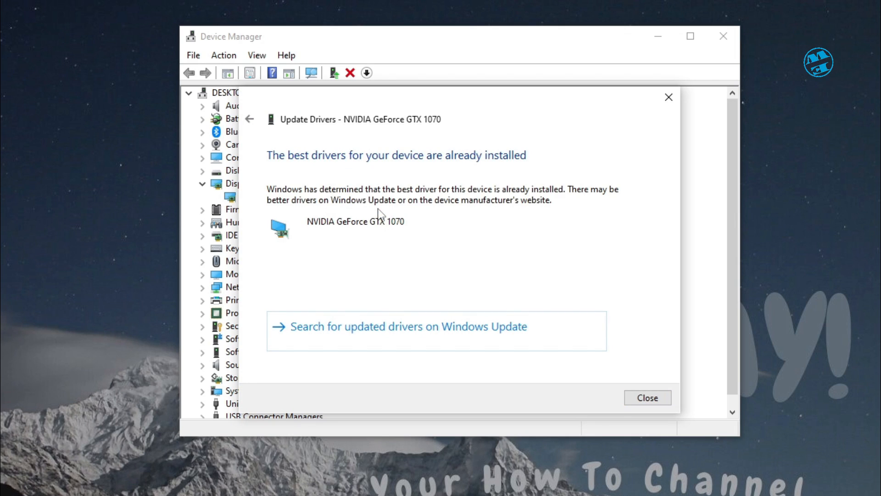
mouse_move(392, 269)
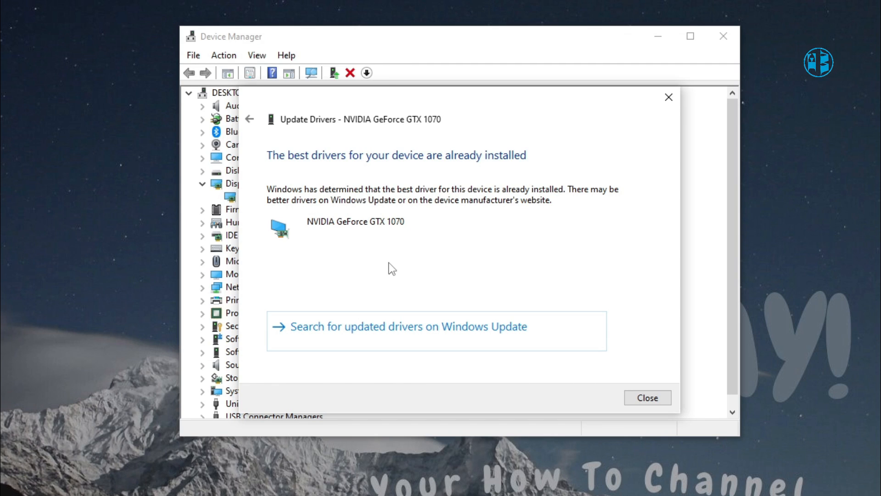
mouse_move(391, 163)
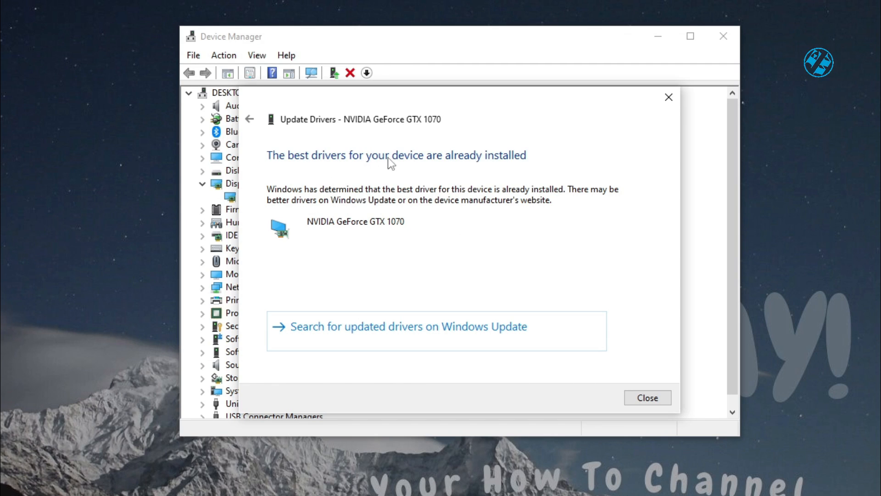
mouse_move(455, 156)
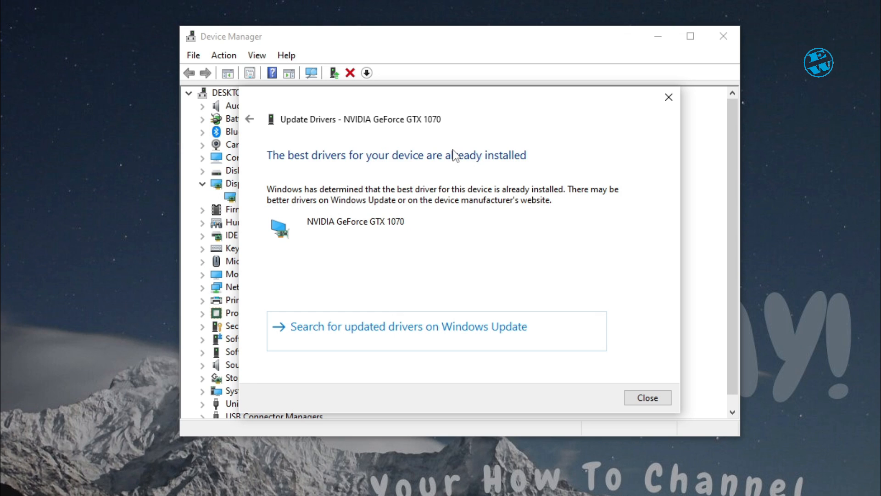
mouse_move(669, 97)
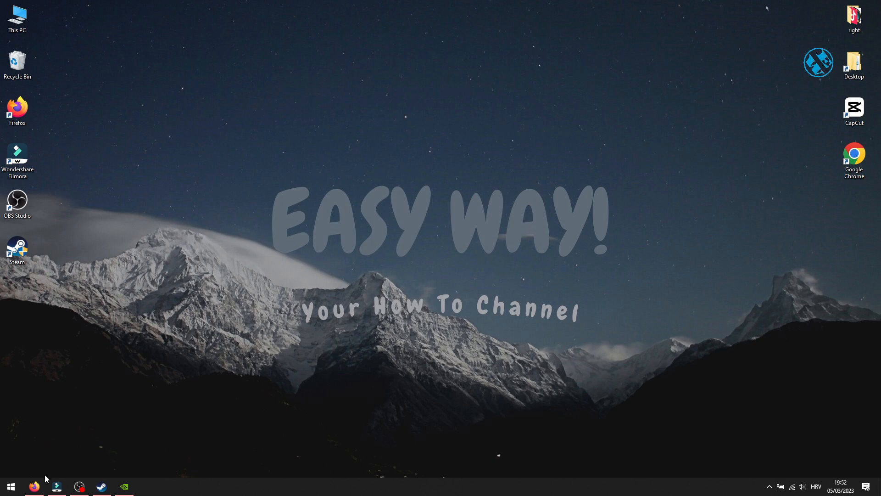
- Bring up Firefox and step through the AMD, Intel and NVIDIA driver download tabs
click(34, 487)
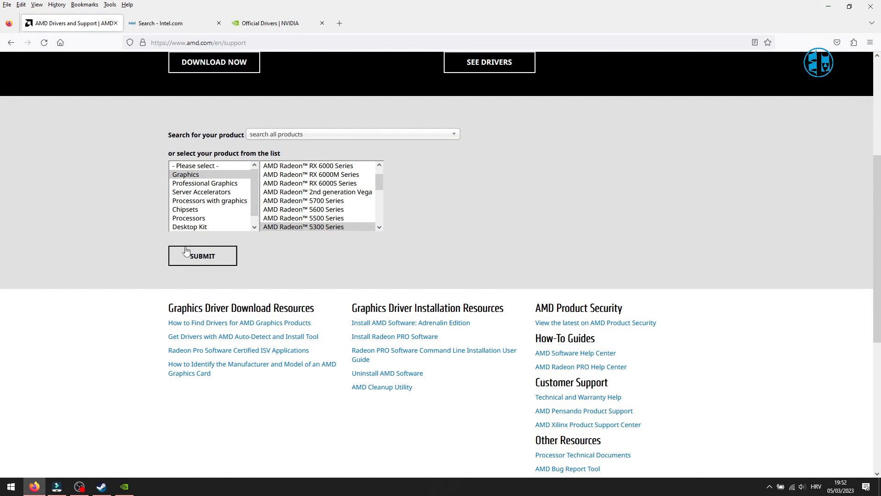
click(169, 23)
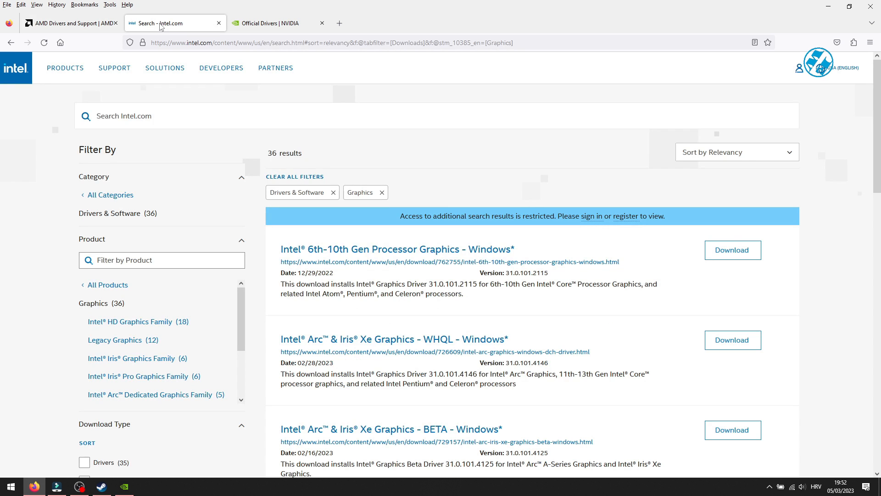
click(270, 23)
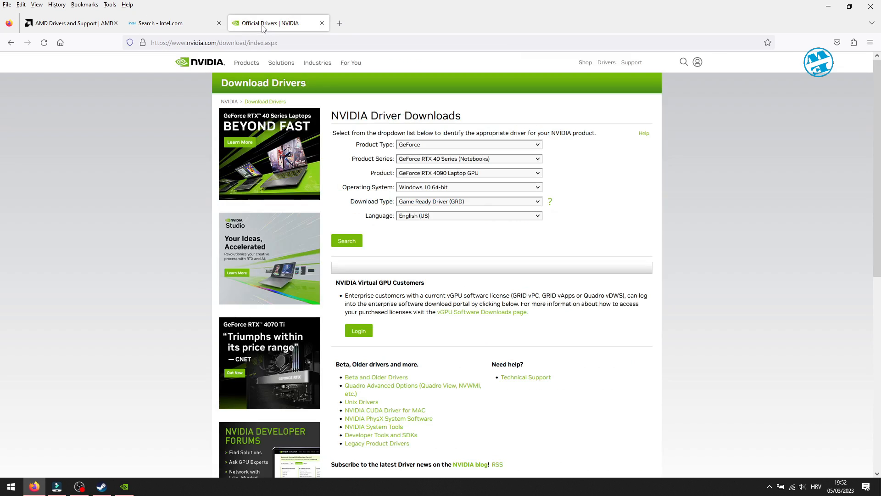
mouse_move(787, 4)
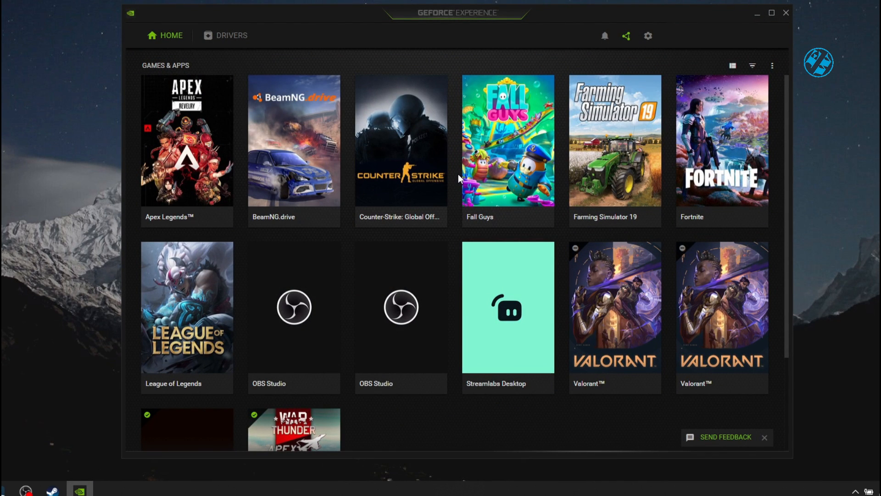
mouse_move(230, 36)
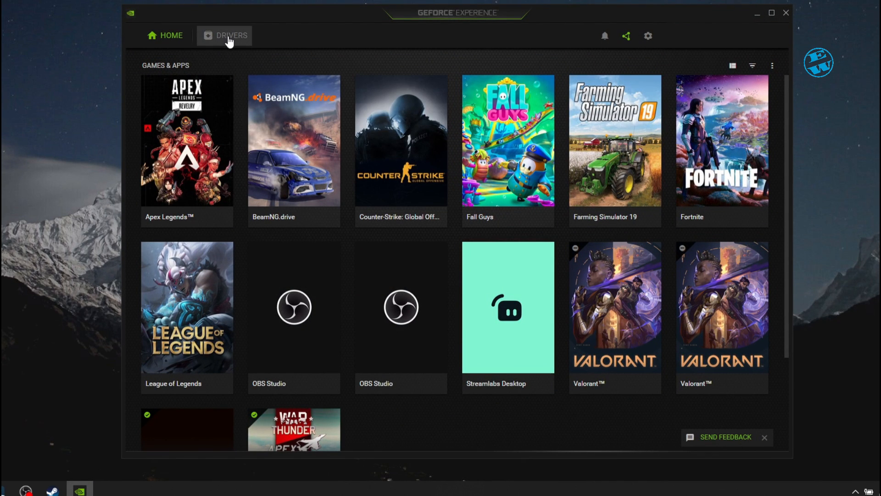
- Check for GeForce driver updates, confirm Game Ready 531.18 is current, and close the app
click(224, 35)
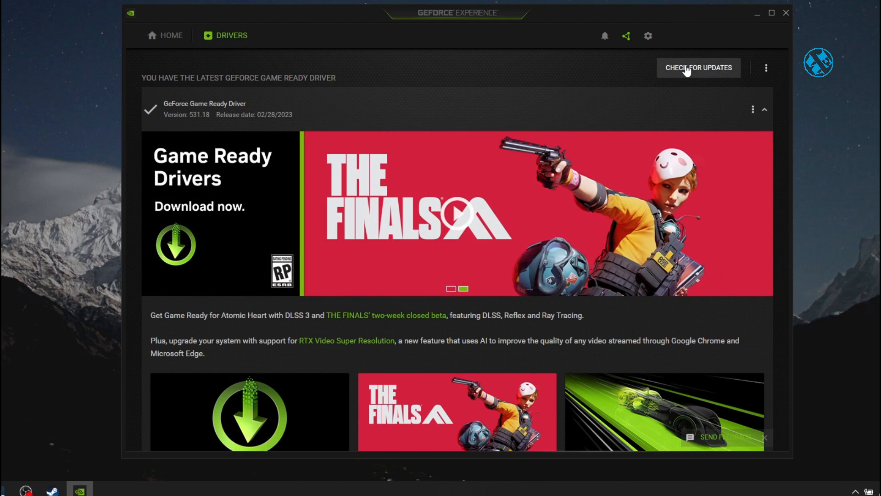
click(698, 67)
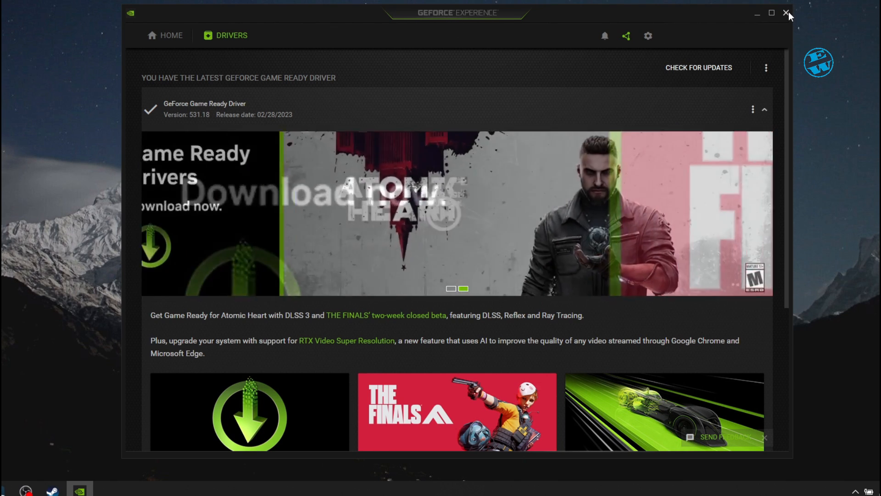
click(787, 13)
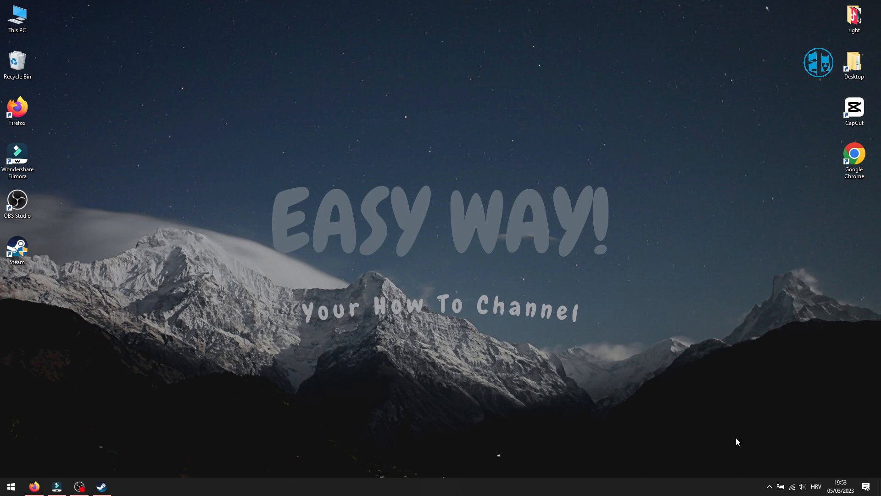
right_click(584, 423)
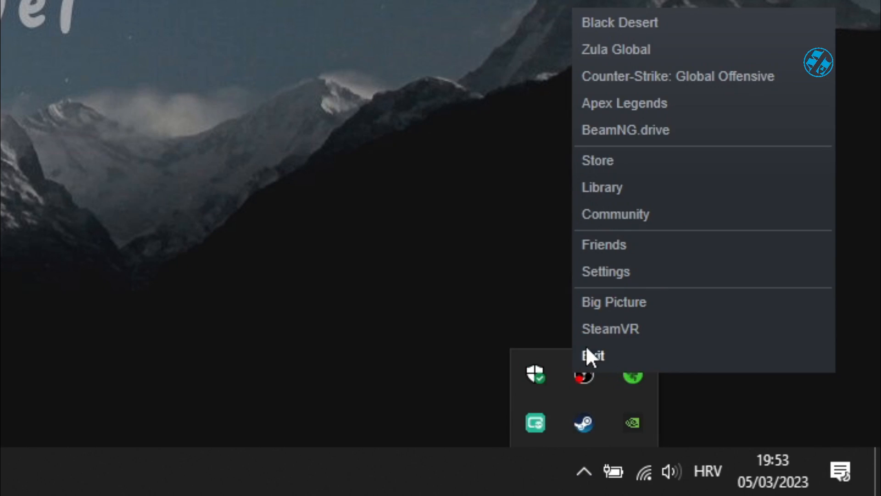
right_click(17, 250)
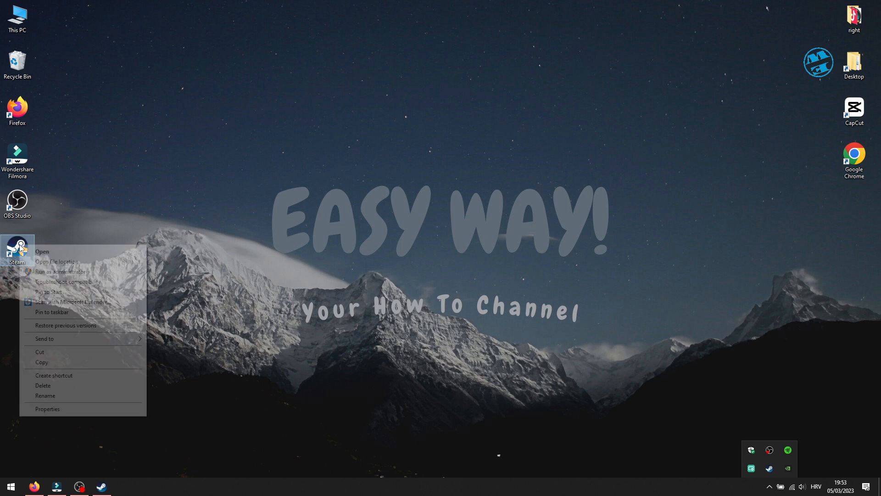
click(47, 408)
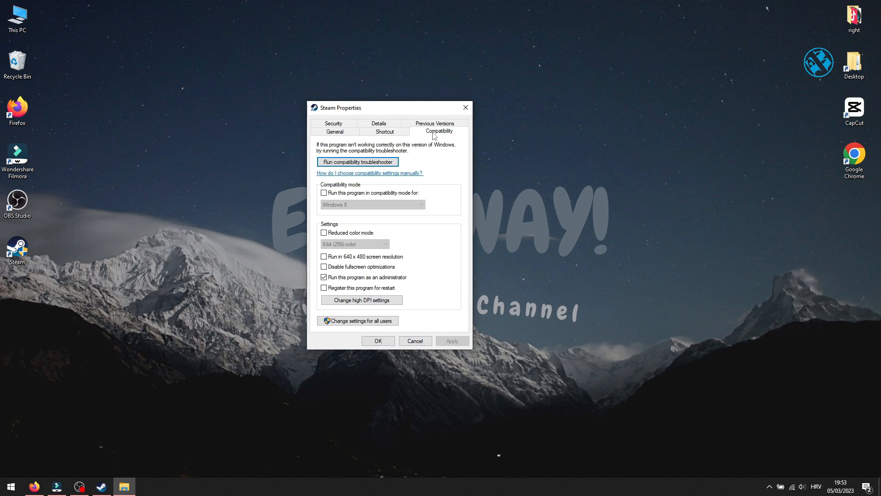
mouse_move(429, 246)
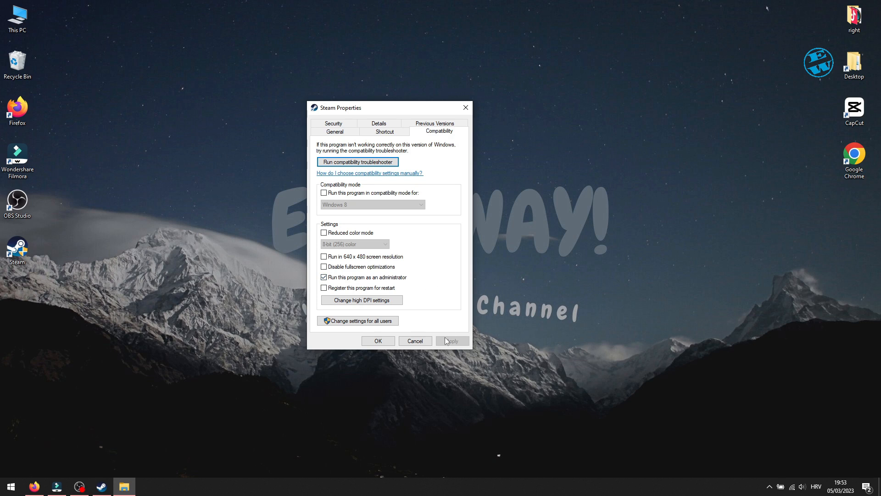
click(377, 341)
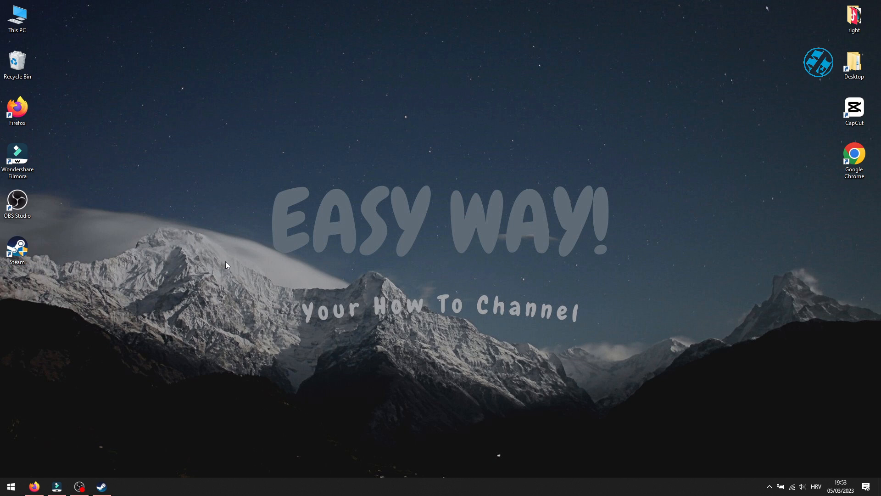
mouse_move(391, 322)
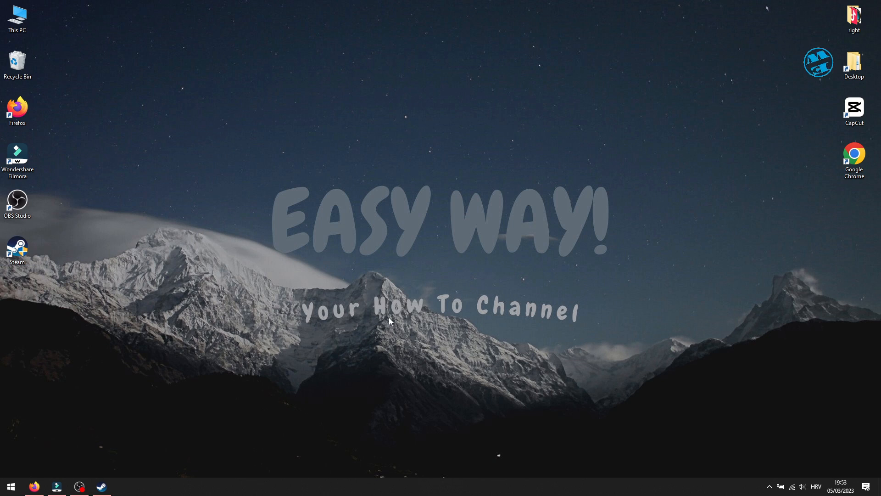
mouse_move(453, 319)
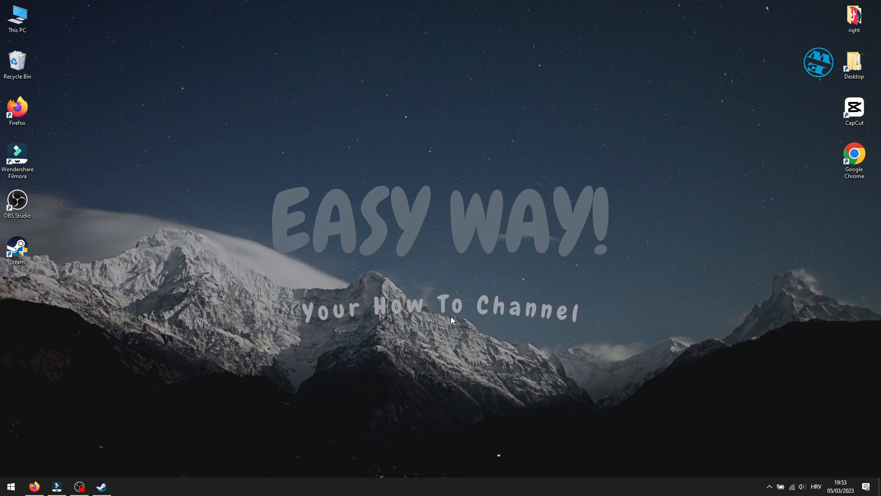
mouse_move(388, 349)
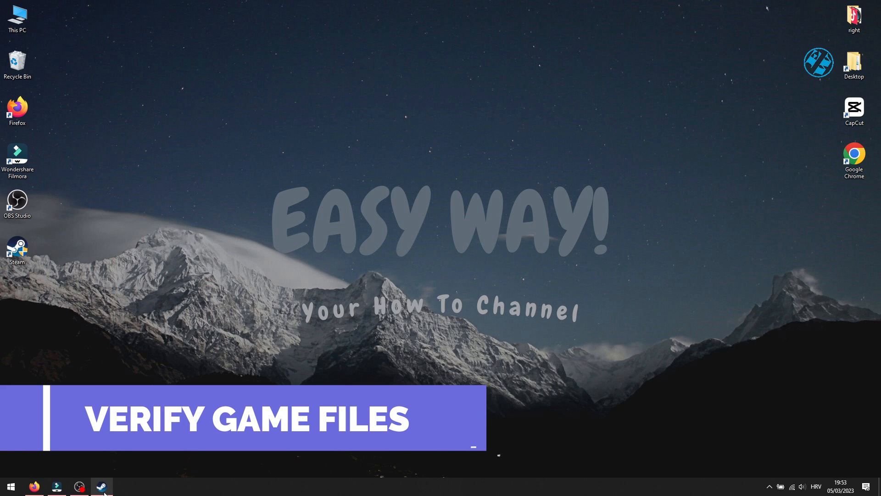
- Show Apex Legends' Local Files properties in the Steam library
click(102, 486)
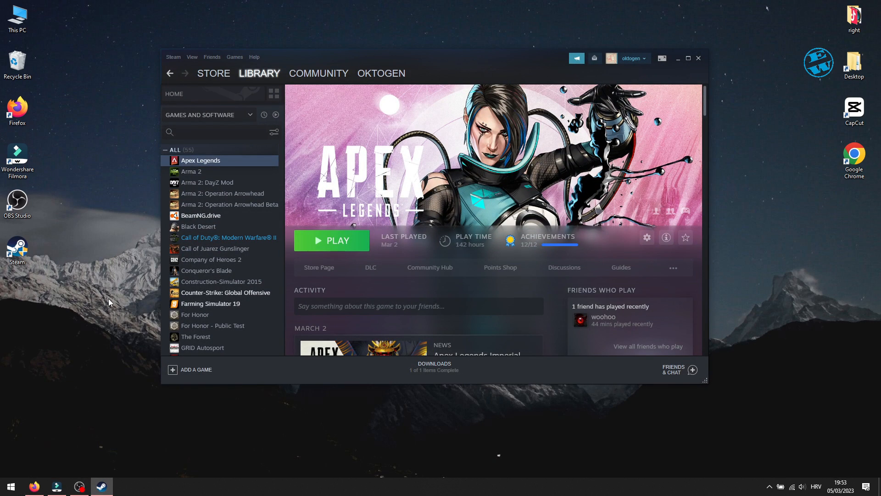
mouse_move(222, 193)
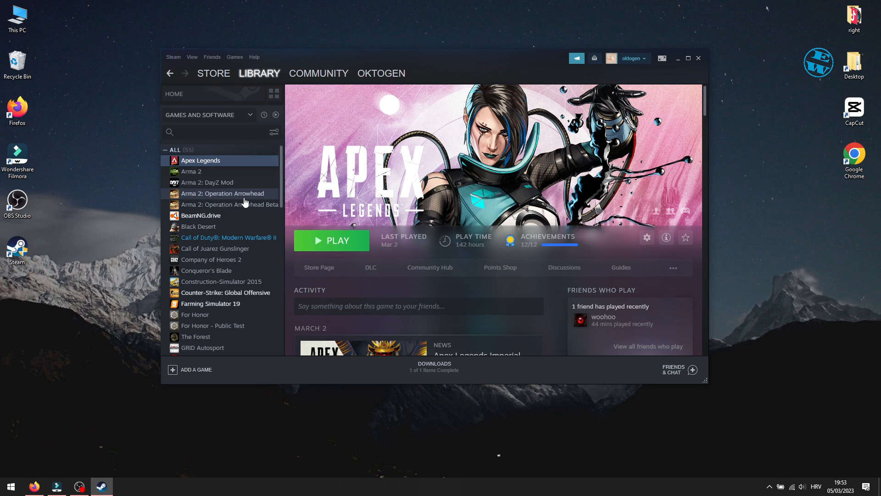
mouse_move(297, 168)
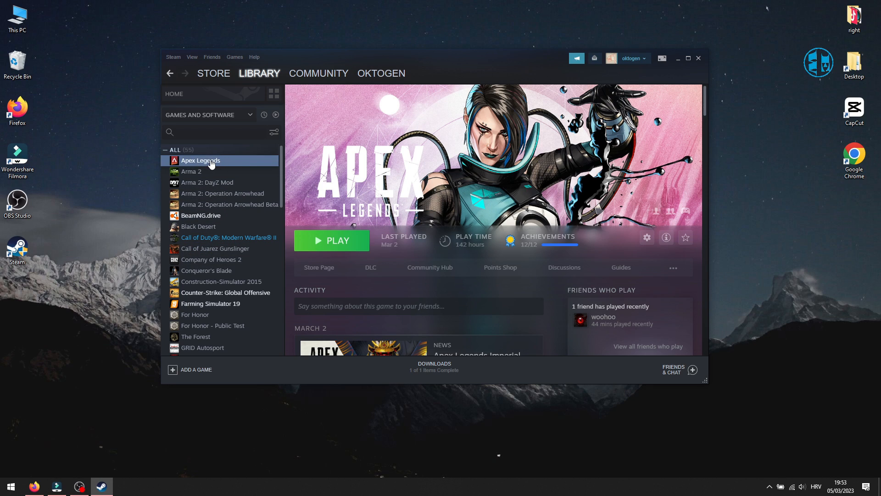
right_click(199, 160)
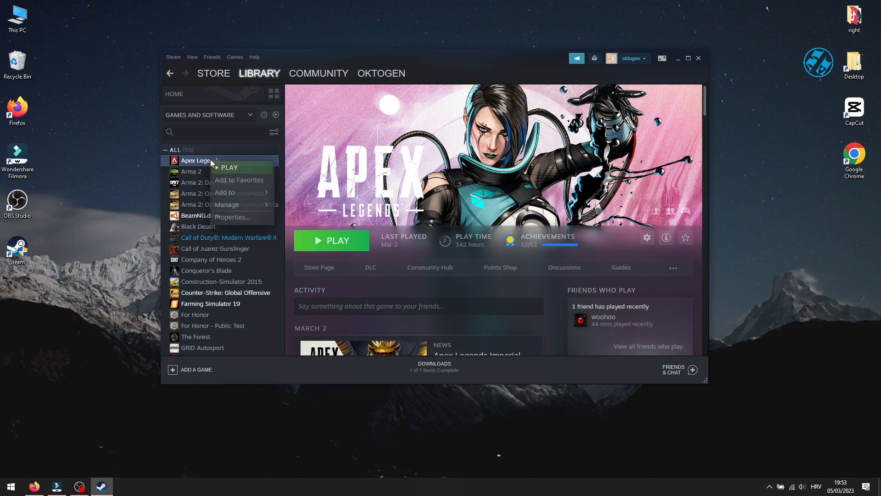
click(231, 216)
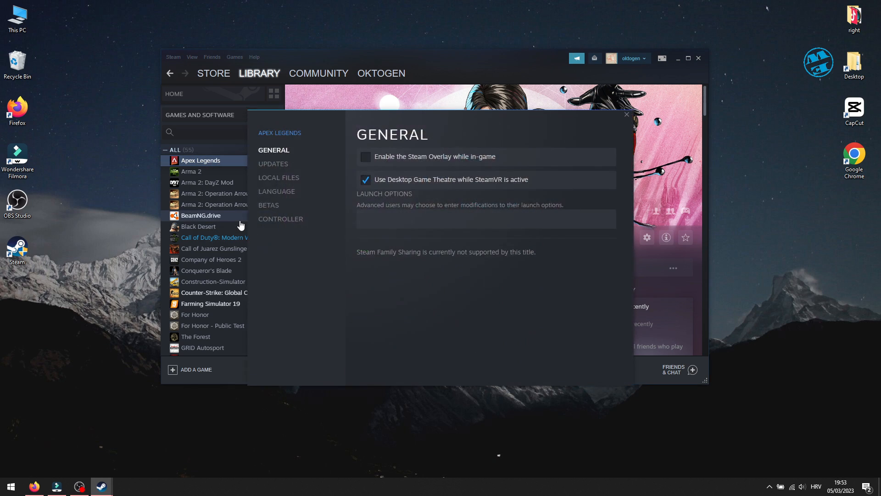
click(278, 177)
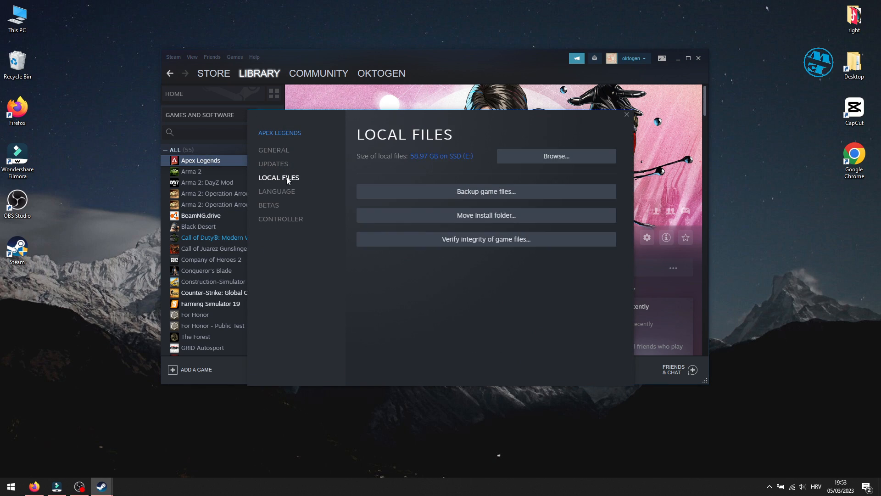
mouse_move(484, 239)
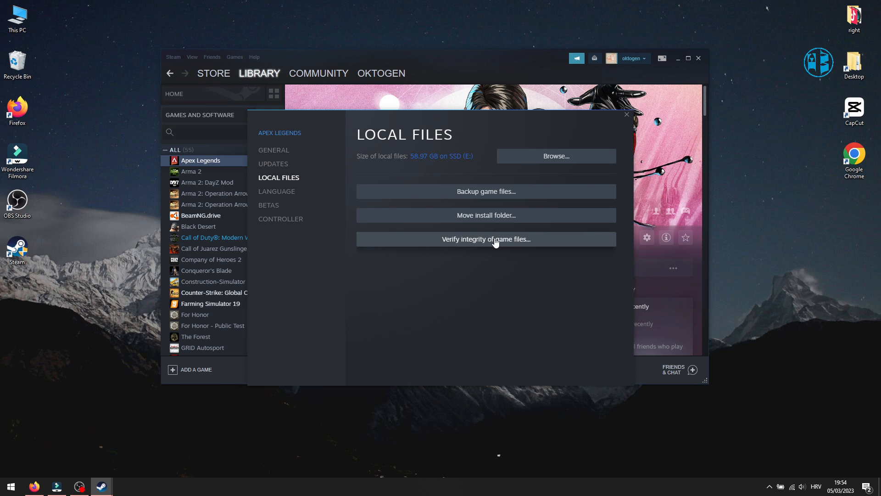
mouse_move(453, 273)
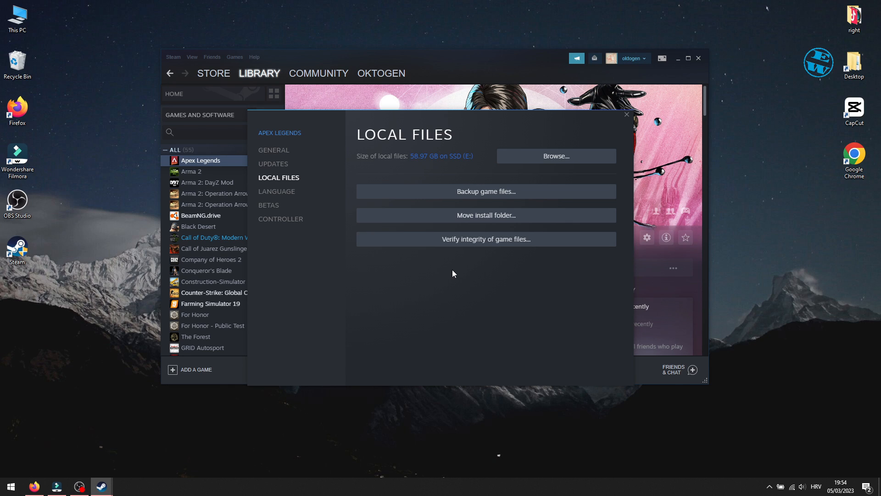
mouse_move(497, 292)
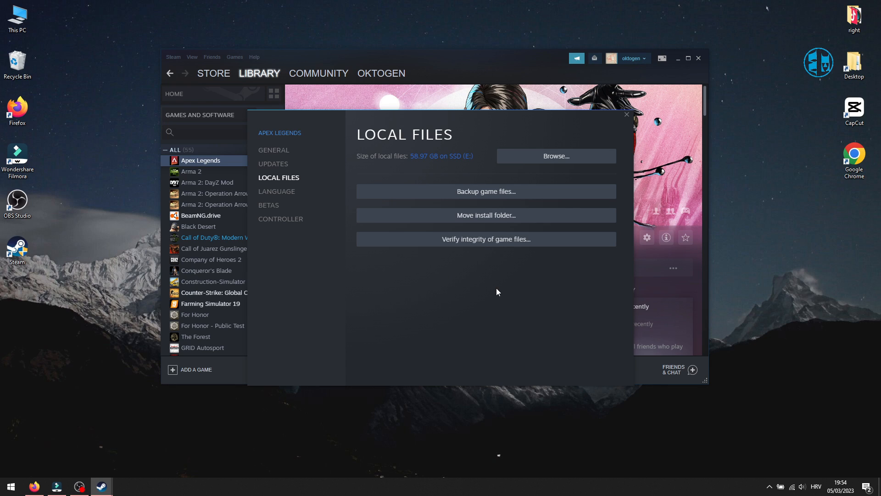
mouse_move(477, 298)
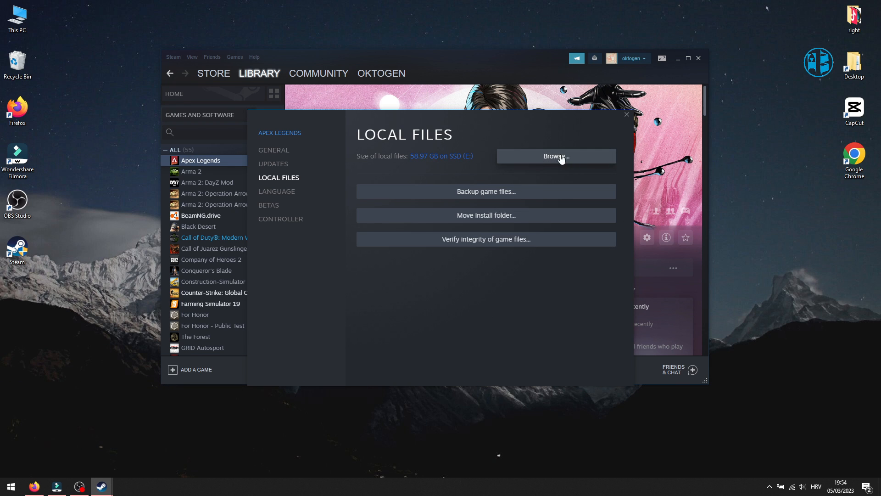
- Browse to the Apex Legends install folder and bring up r5apex's properties
click(556, 156)
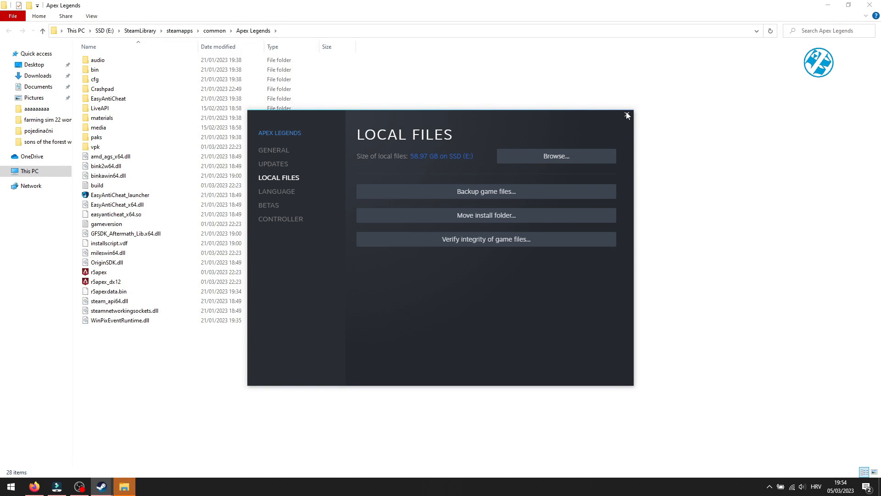
click(627, 116)
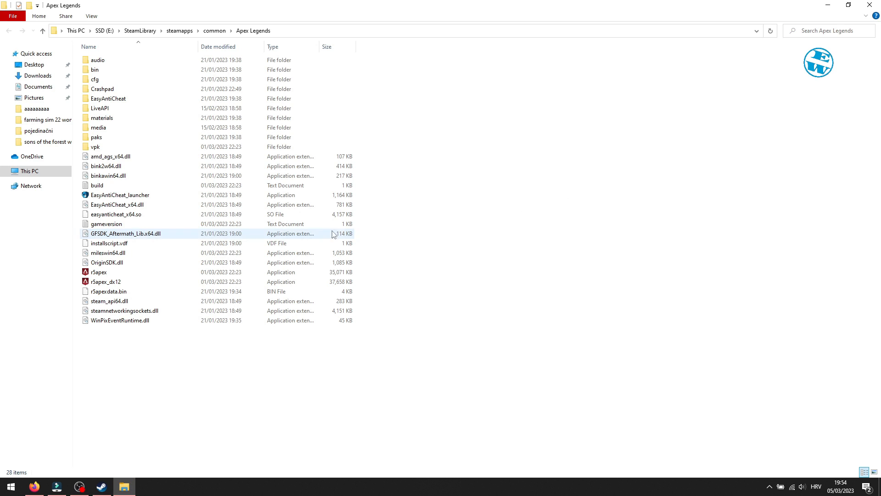
click(99, 272)
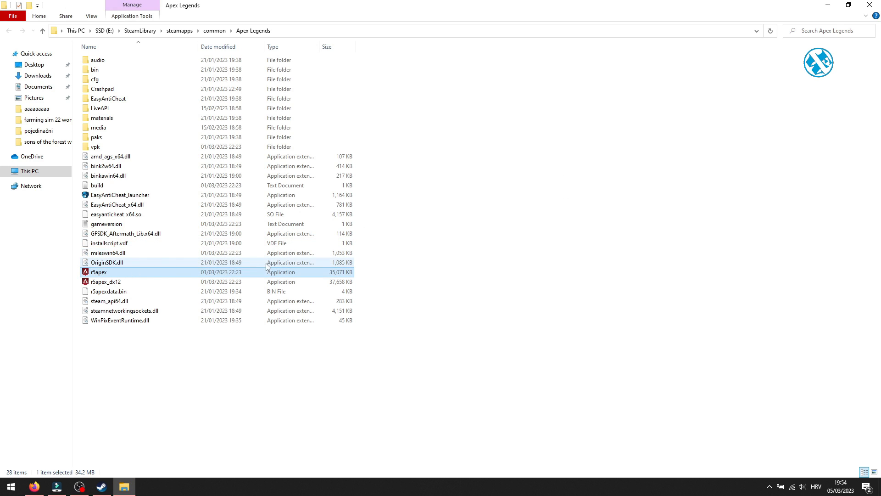
right_click(98, 272)
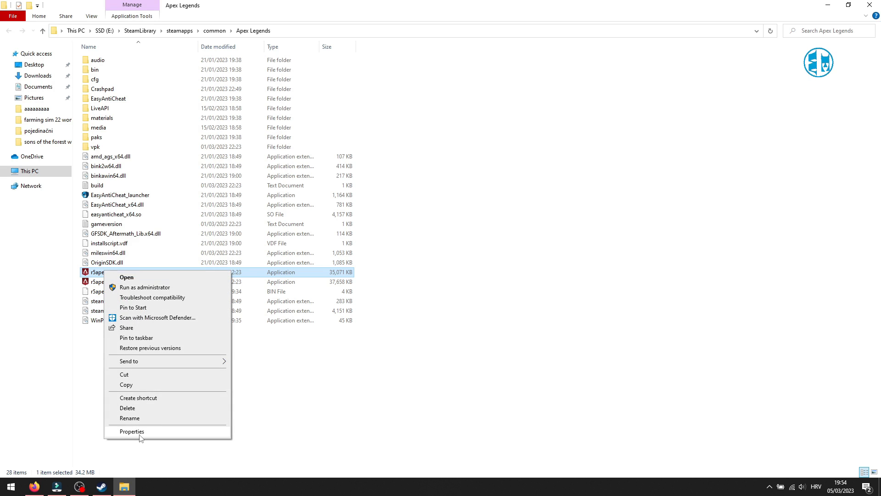
click(131, 432)
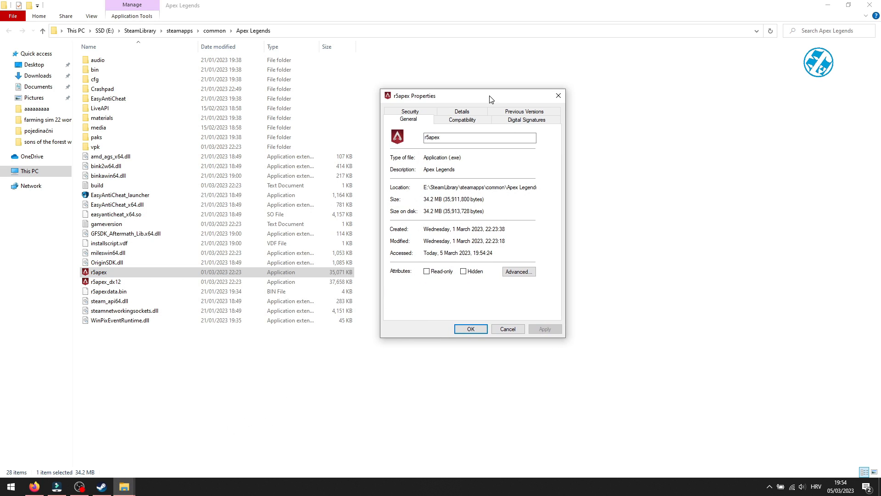
- Enable 'Run this program as an administrator' for r5apex under Compatibility and apply it
click(462, 120)
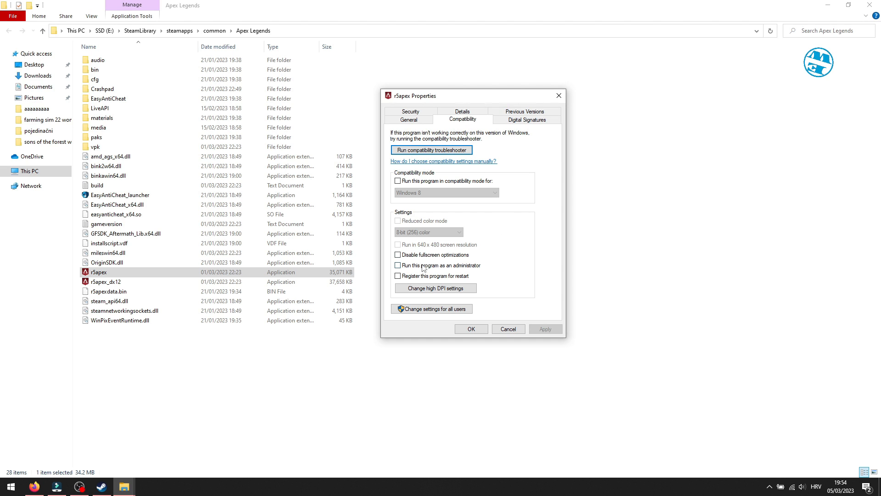
click(397, 265)
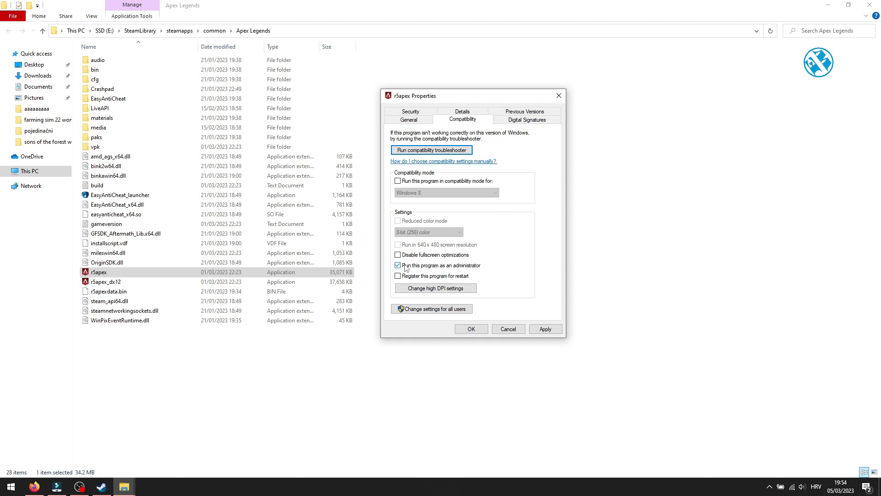
click(471, 329)
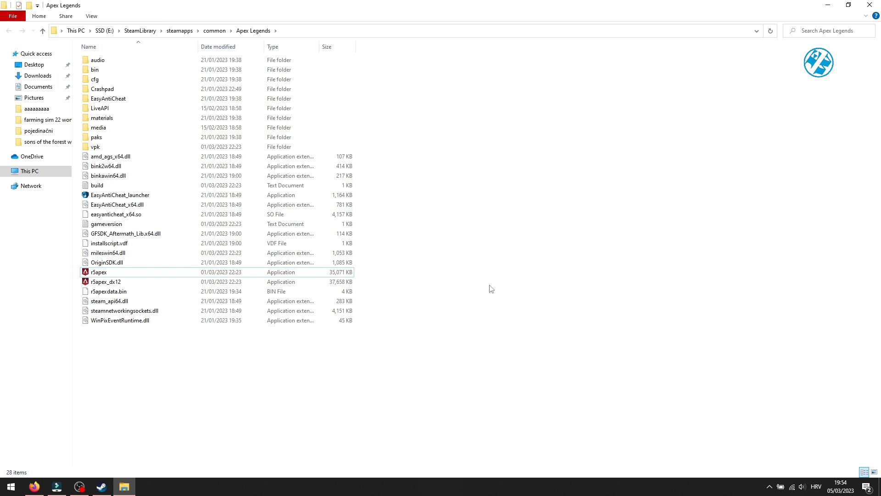
mouse_move(471, 276)
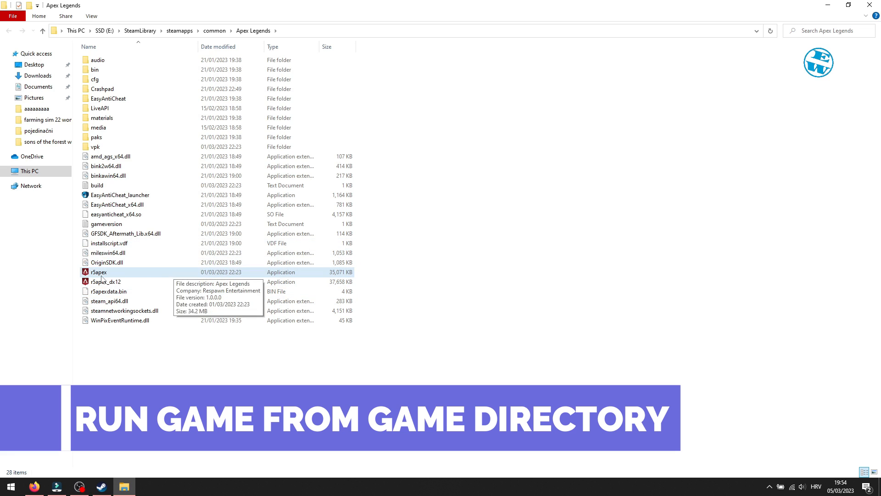
- Launch r5apex directly from the Apex Legends folder
right_click(98, 272)
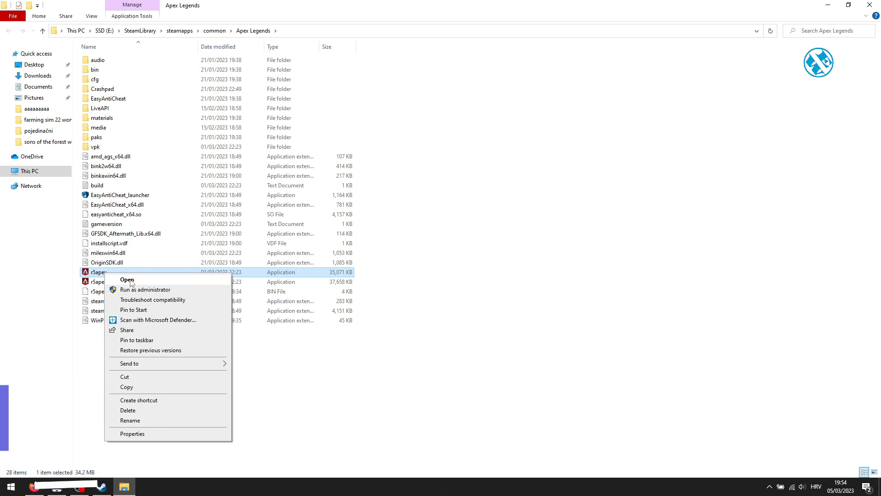
click(404, 384)
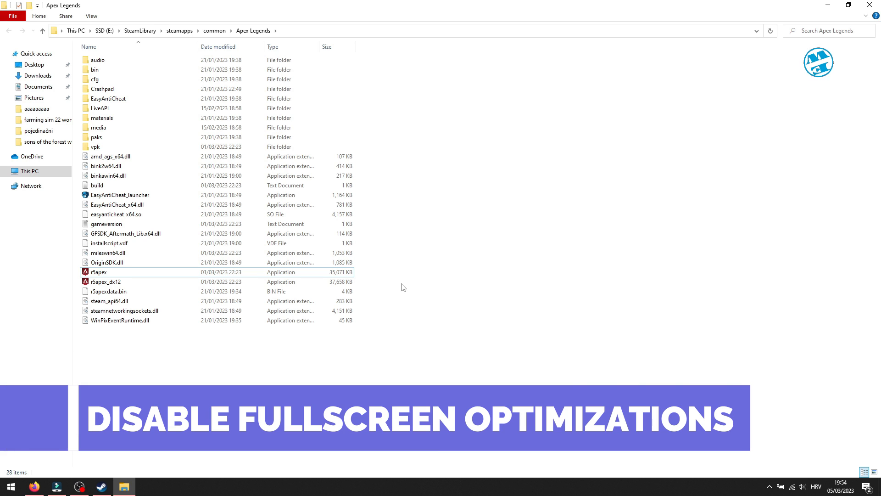
- Disable fullscreen optimizations for r5apex in its Compatibility properties and apply it
right_click(98, 271)
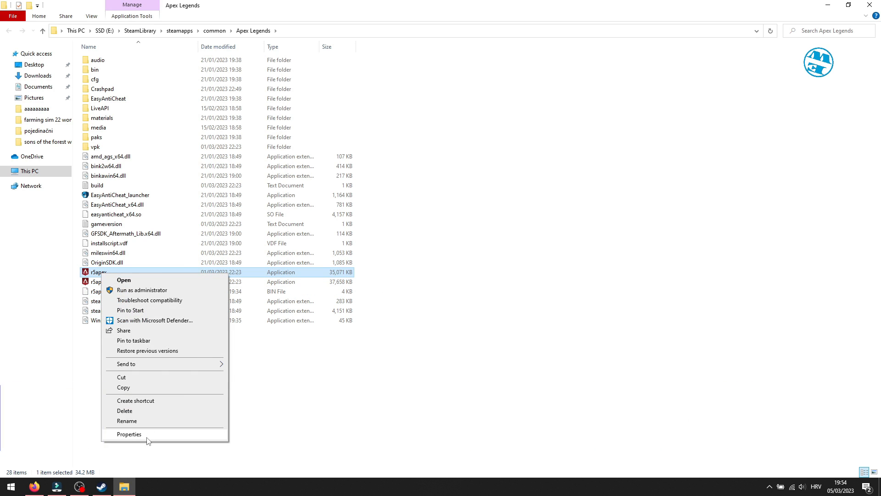
click(129, 434)
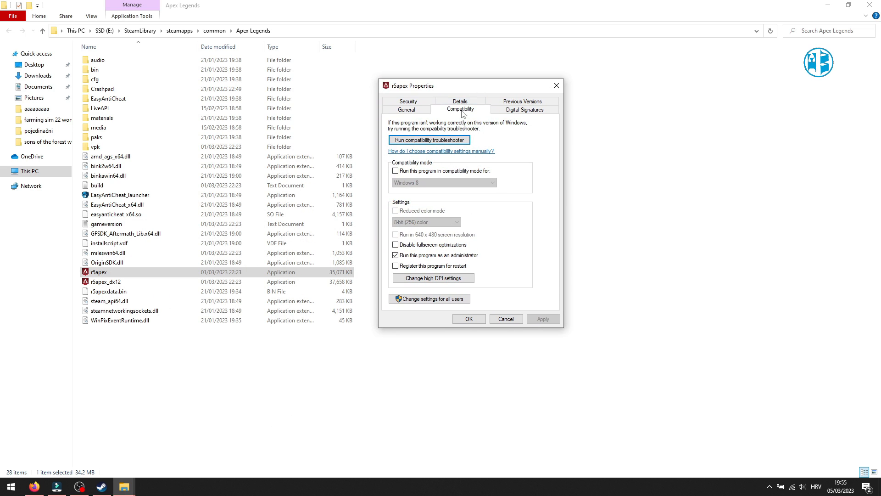
click(395, 244)
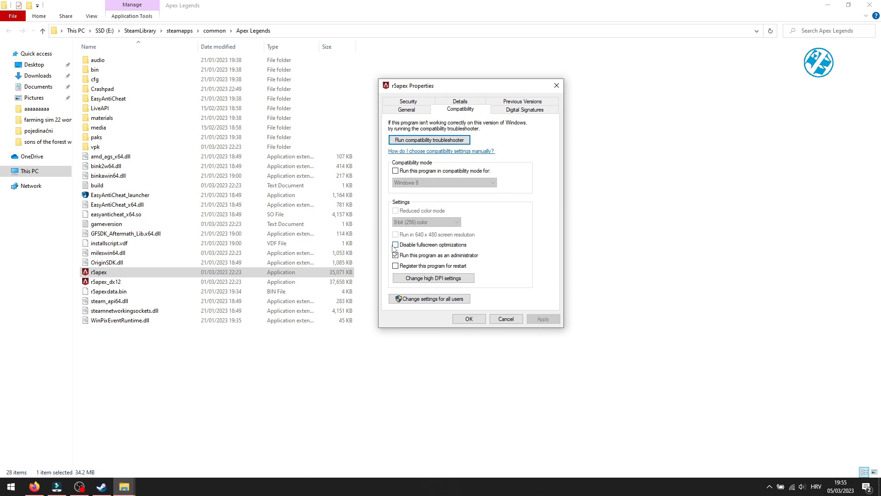
click(395, 244)
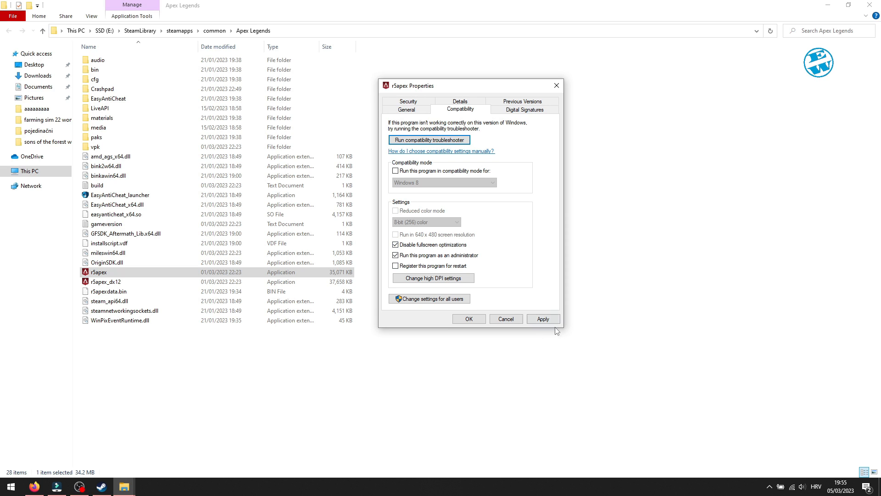
click(468, 319)
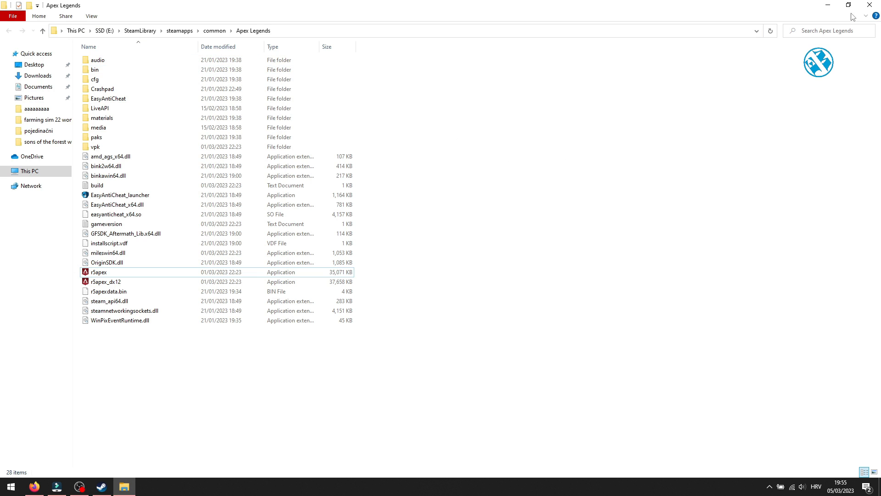
- Close File Explorer and start browsing for a desktop app in Graphics settings
click(848, 6)
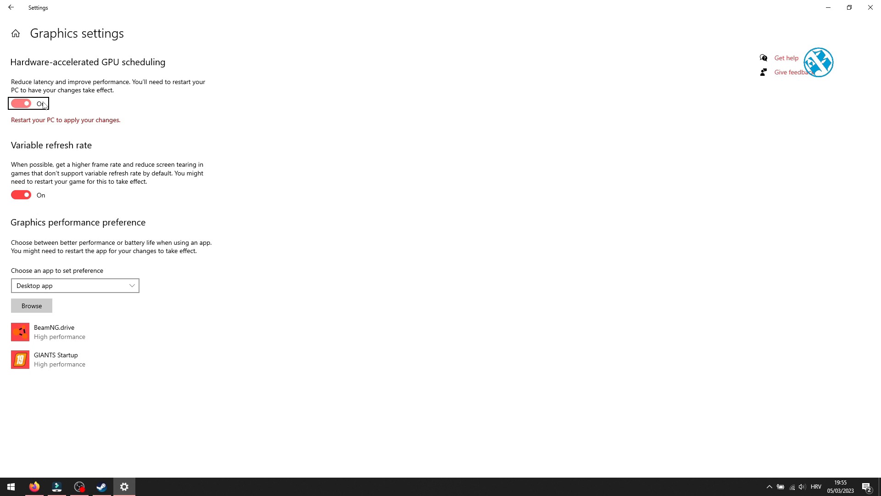
mouse_move(31, 305)
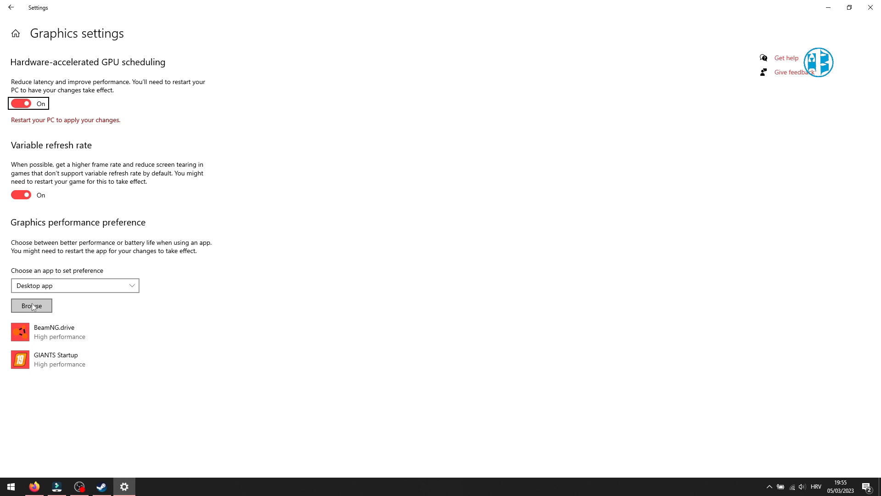
click(31, 305)
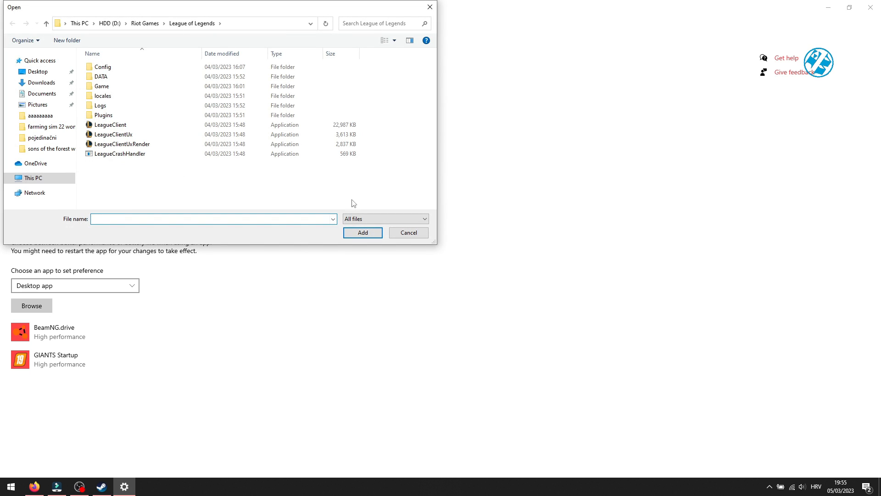
mouse_move(261, 26)
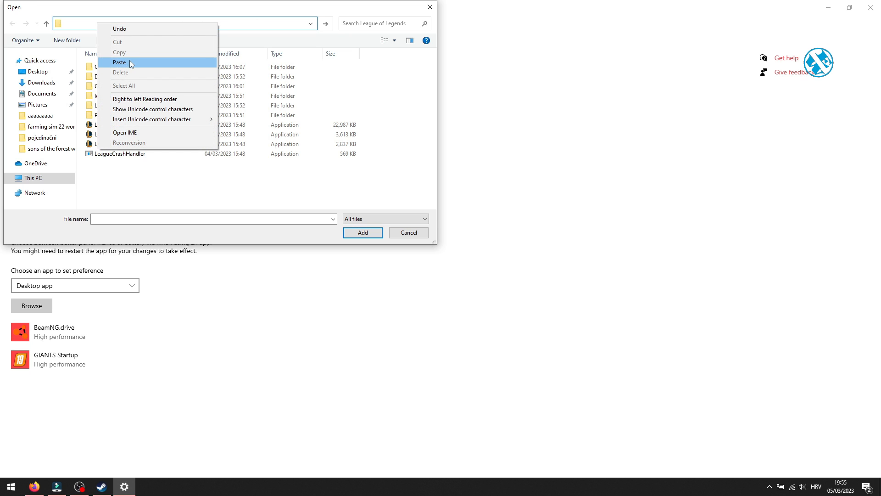
- Paste the Apex Legends folder path, select r5apex and add it to the graphics preference list
click(118, 63)
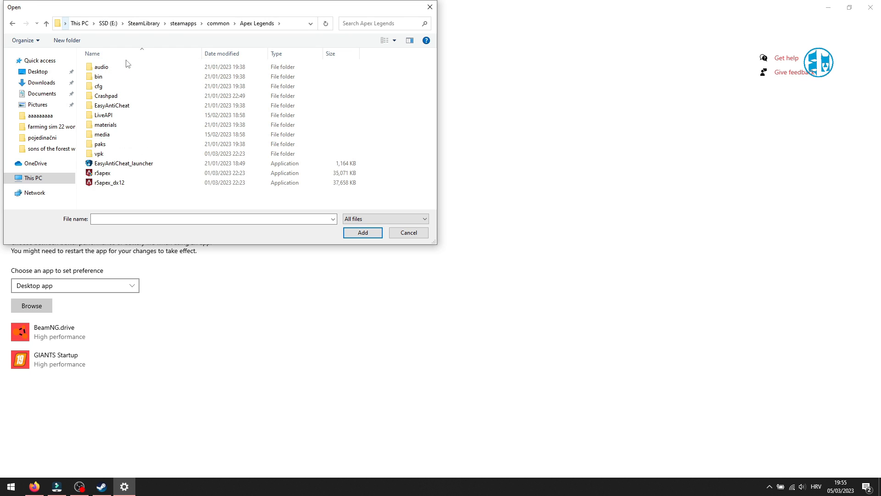
click(105, 124)
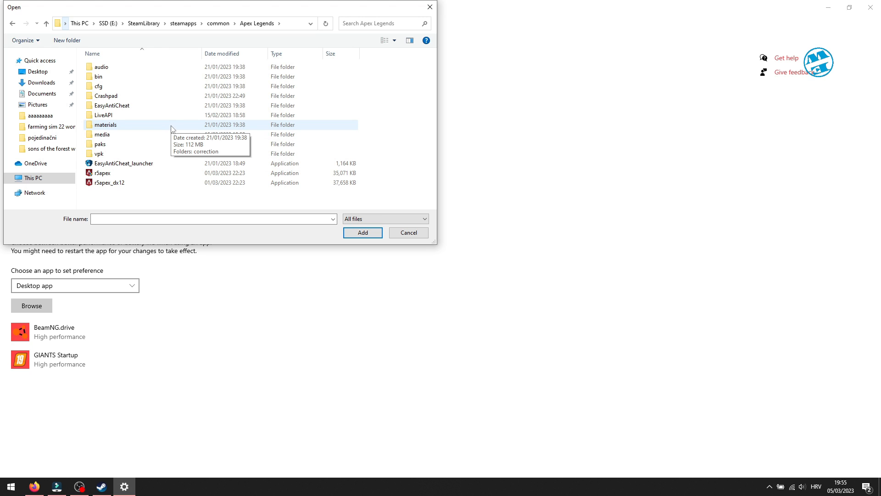
click(102, 173)
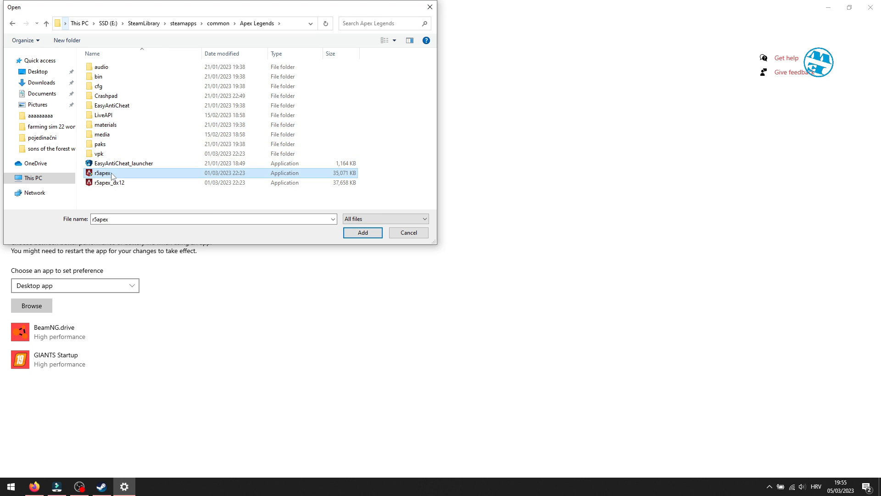
mouse_move(308, 265)
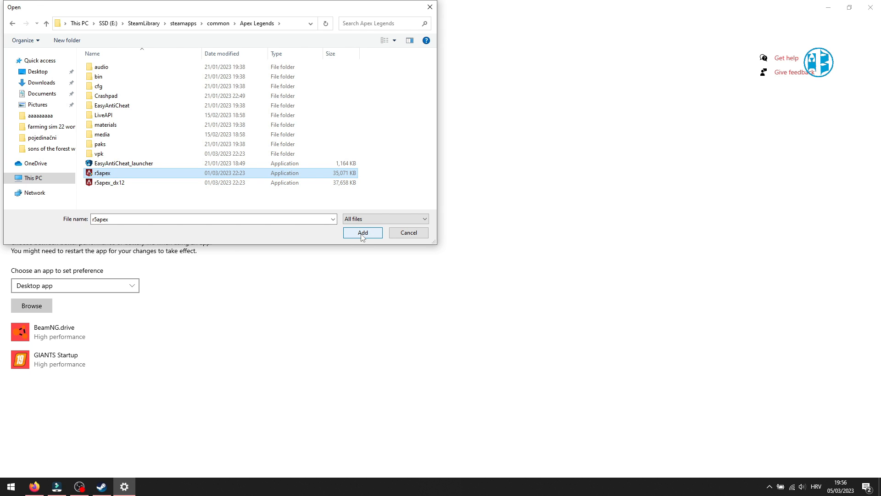
click(363, 233)
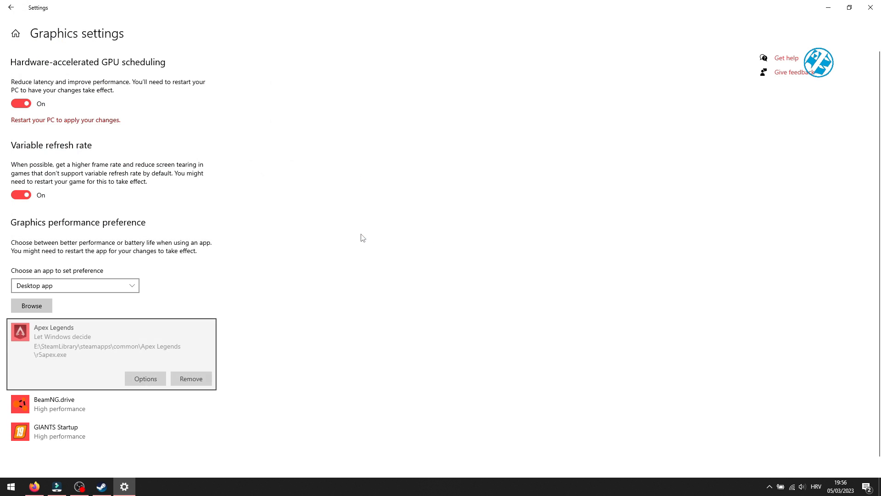
mouse_move(90, 352)
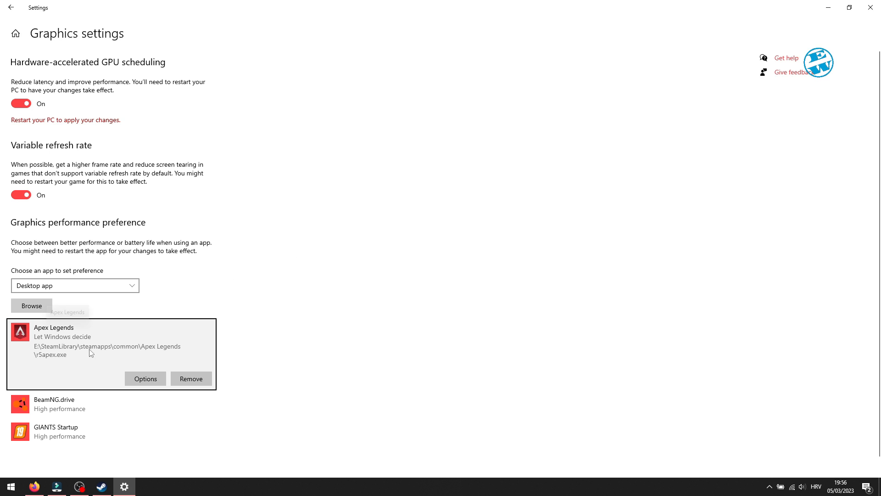
- Set Apex Legends to High performance graphics, save it and close Settings
click(145, 378)
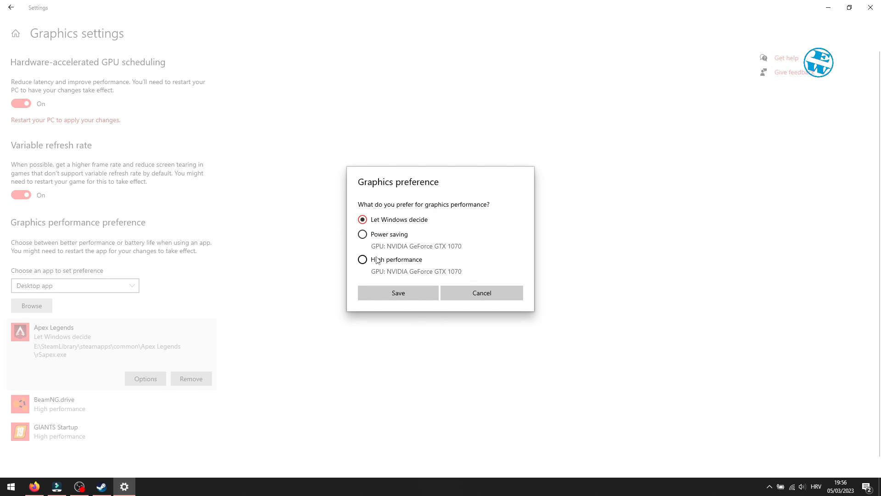
click(363, 259)
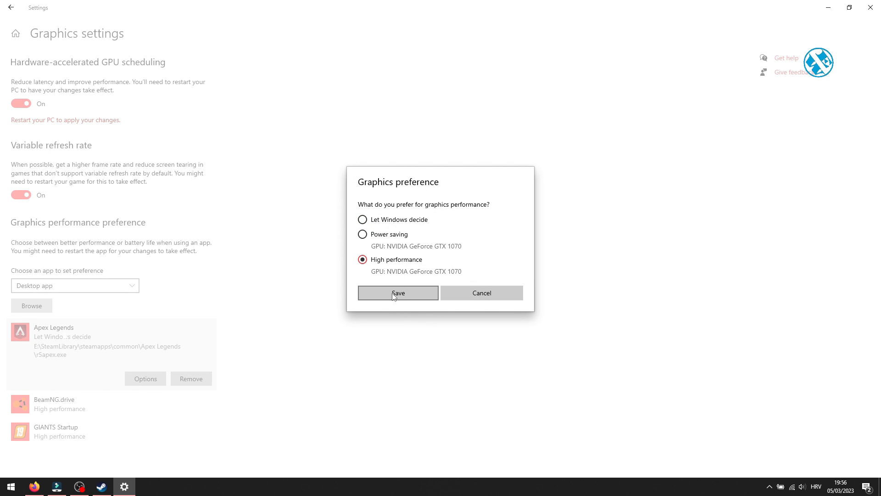
click(397, 291)
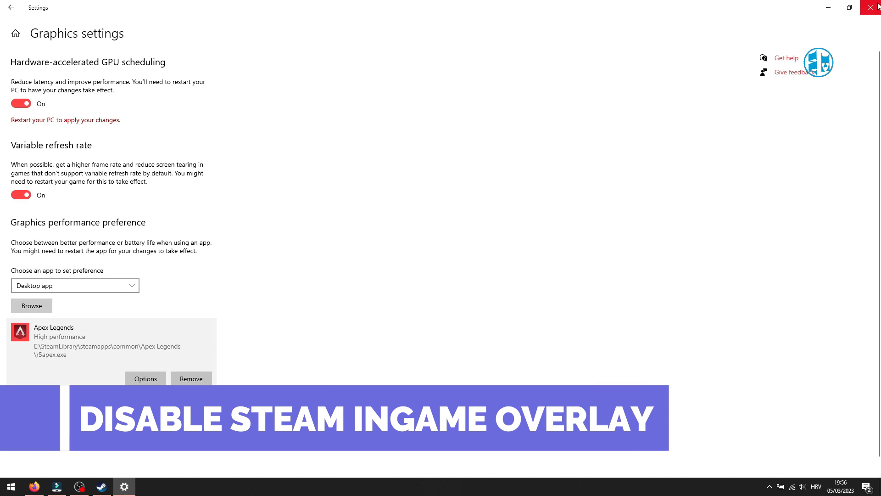
click(875, 8)
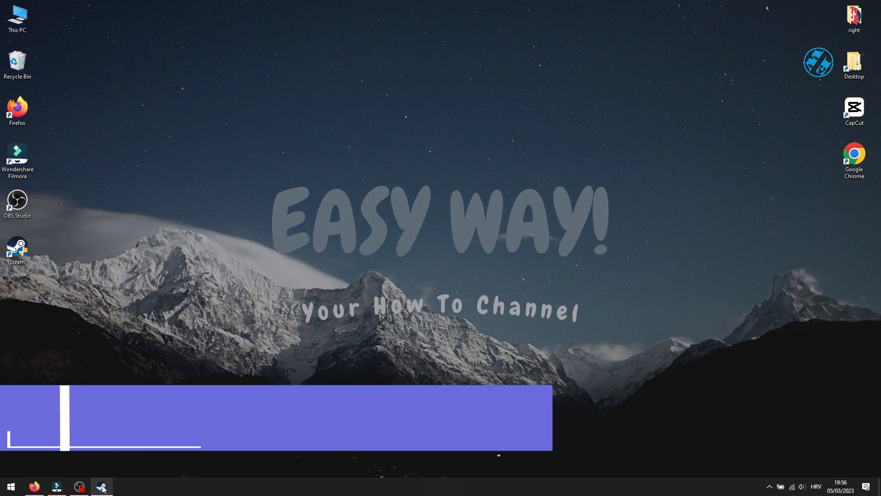
- Uncheck 'Enable the Steam Overlay while in-game' in Apex Legends' General properties
click(102, 487)
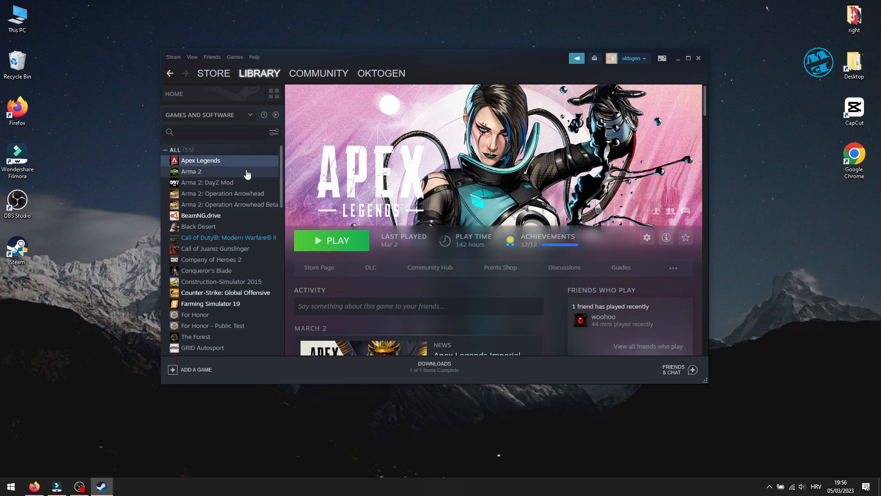
right_click(200, 160)
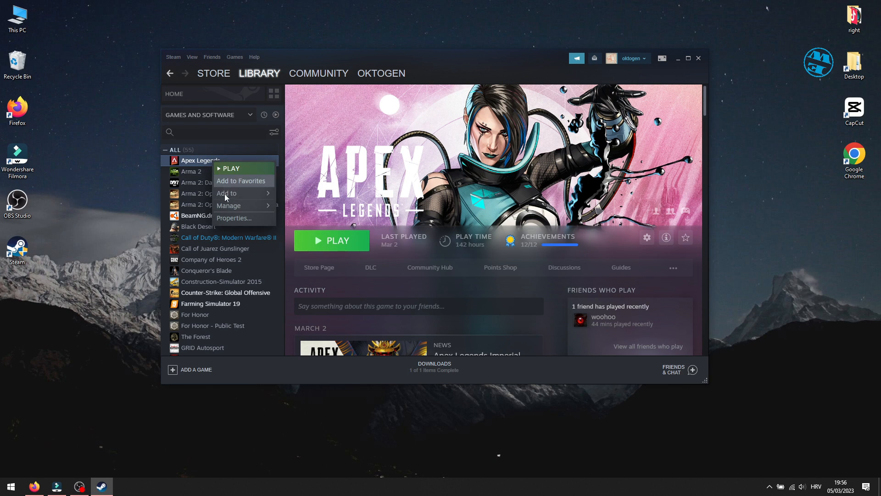
click(234, 218)
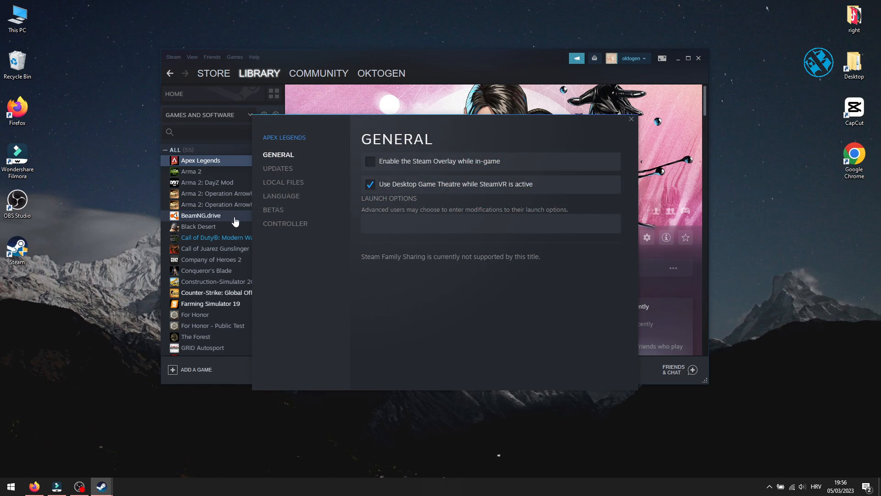
click(370, 161)
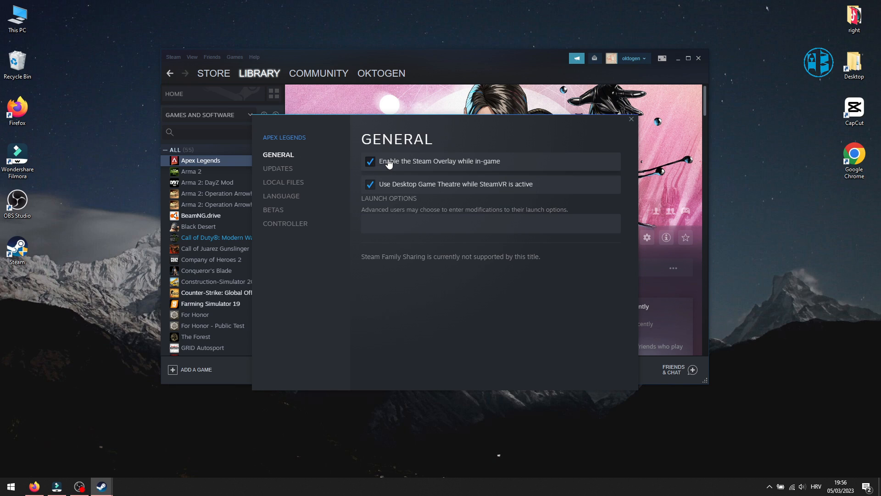
click(370, 161)
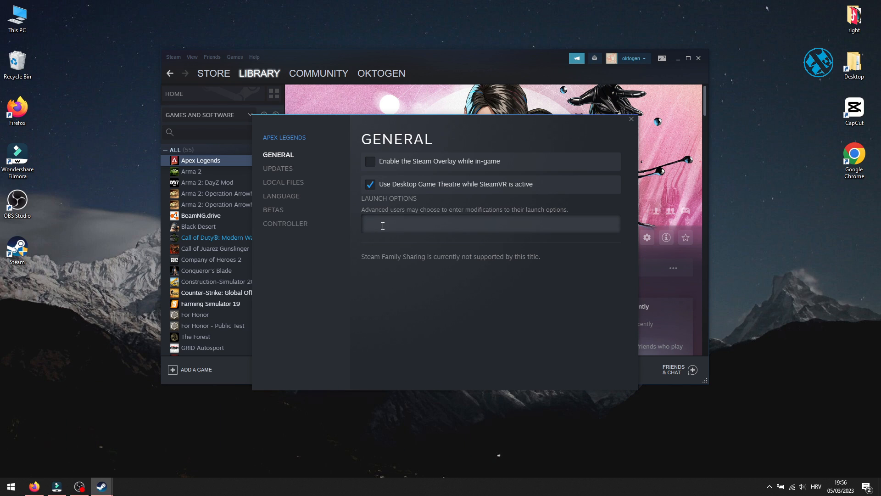
text(-)
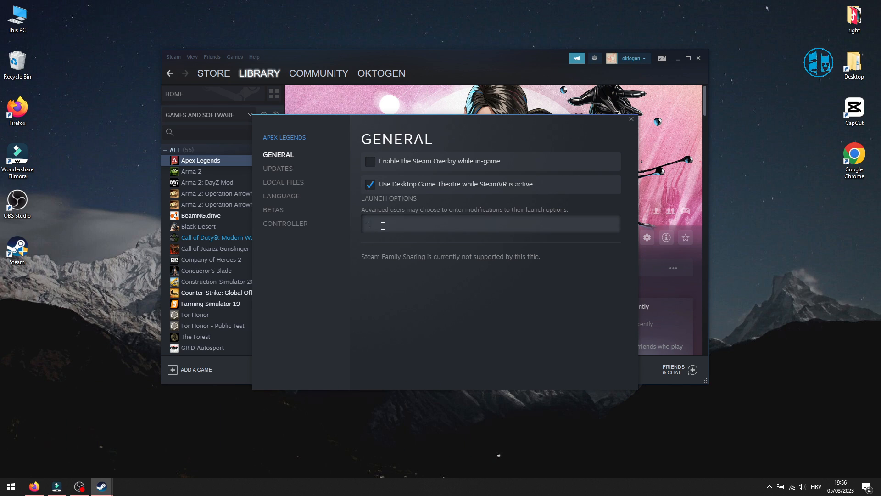
text(-dx11)
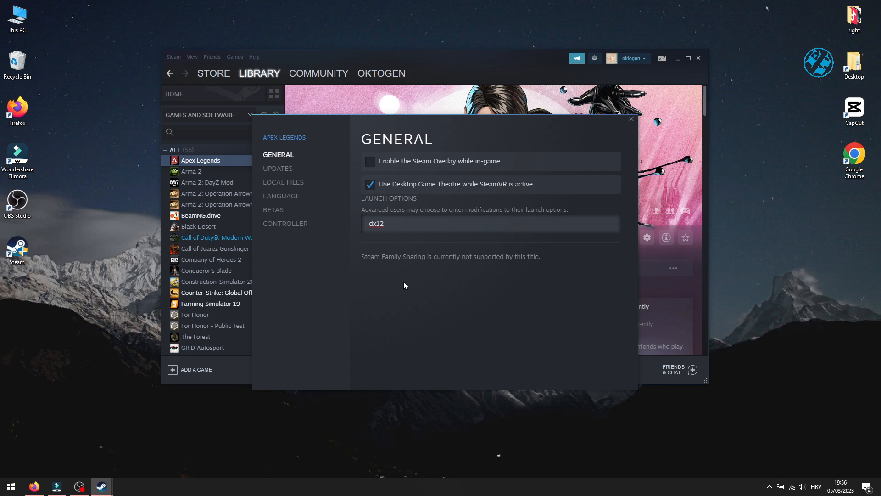
mouse_move(392, 297)
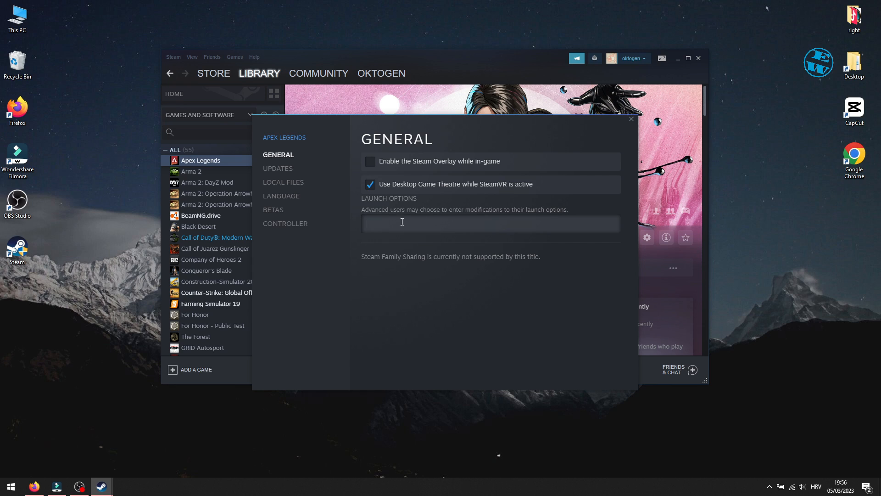
mouse_move(566, 195)
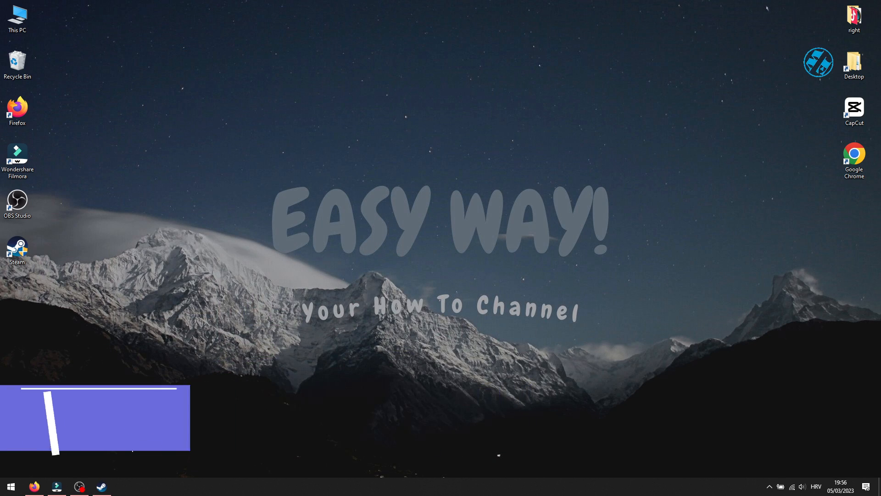
- Clear the download cache from Steam Settings > Downloads and answer the confirmation prompt
click(101, 486)
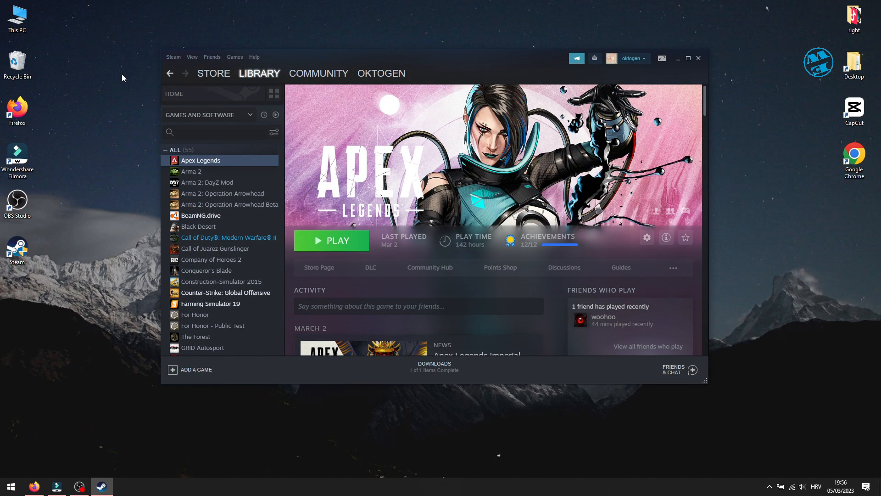
click(173, 57)
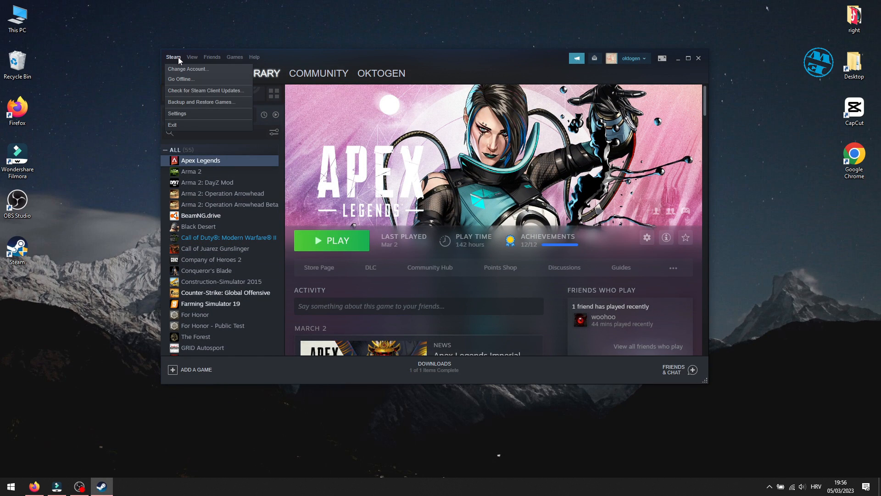
click(177, 113)
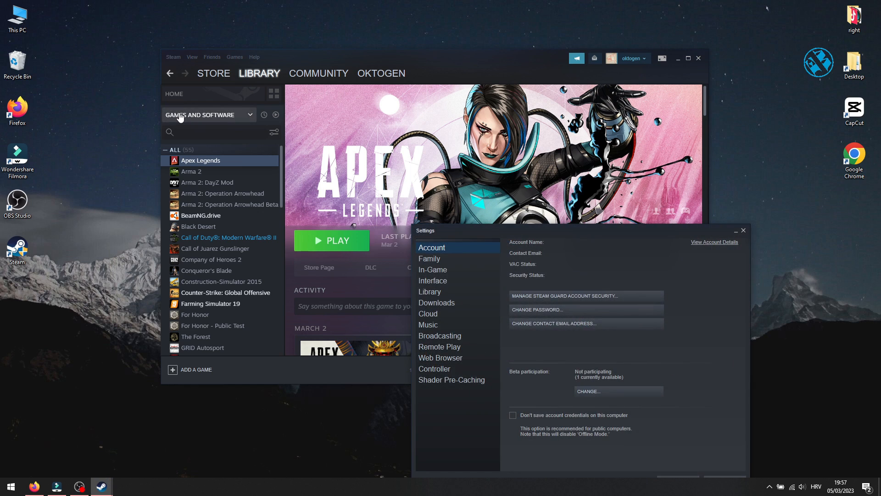
click(437, 302)
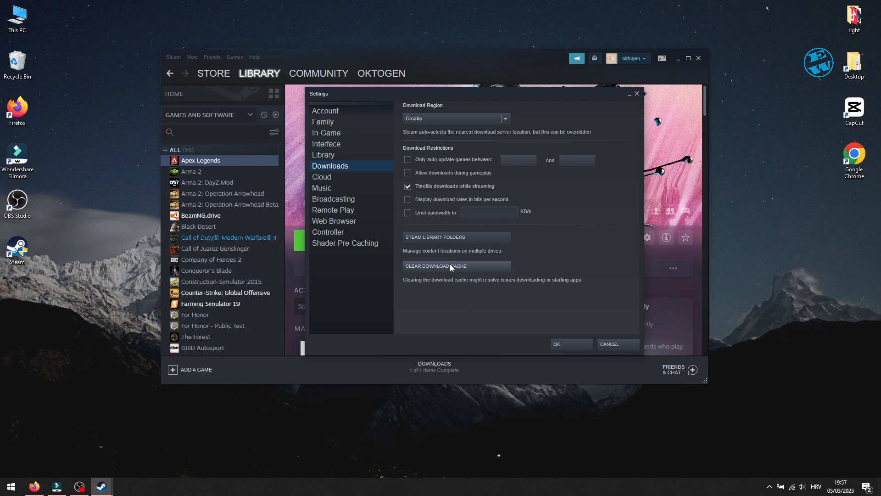
click(435, 265)
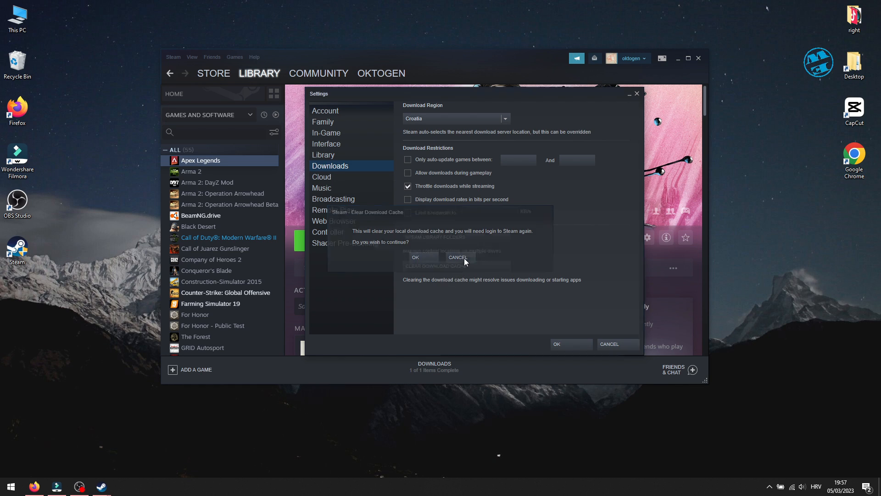
click(458, 257)
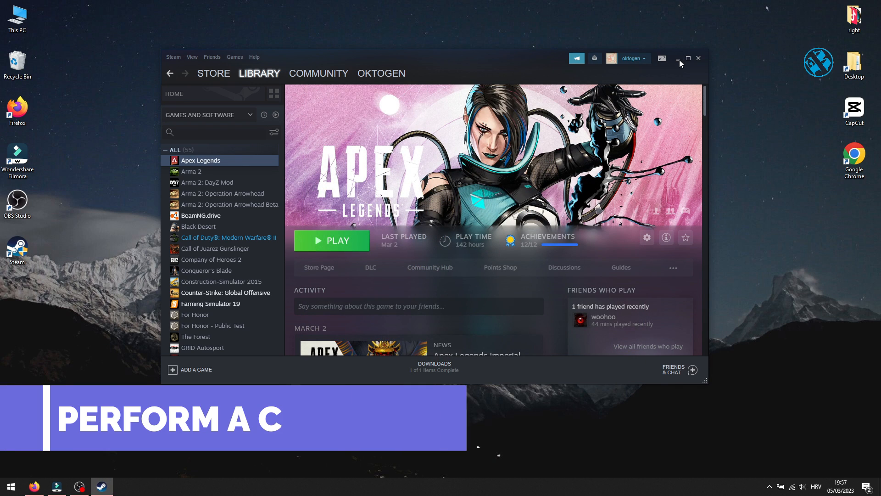
- Launch the System Configuration utility (msconfig) from the Run dialog
click(678, 58)
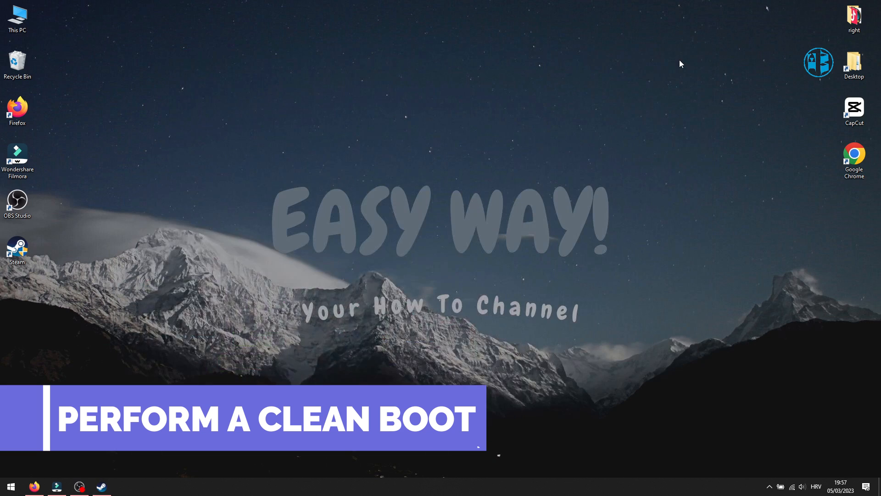
right_click(10, 487)
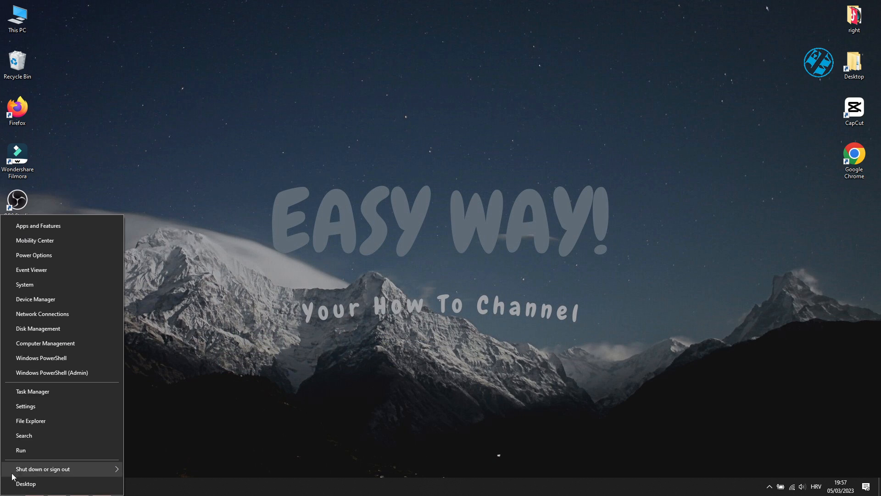
click(20, 449)
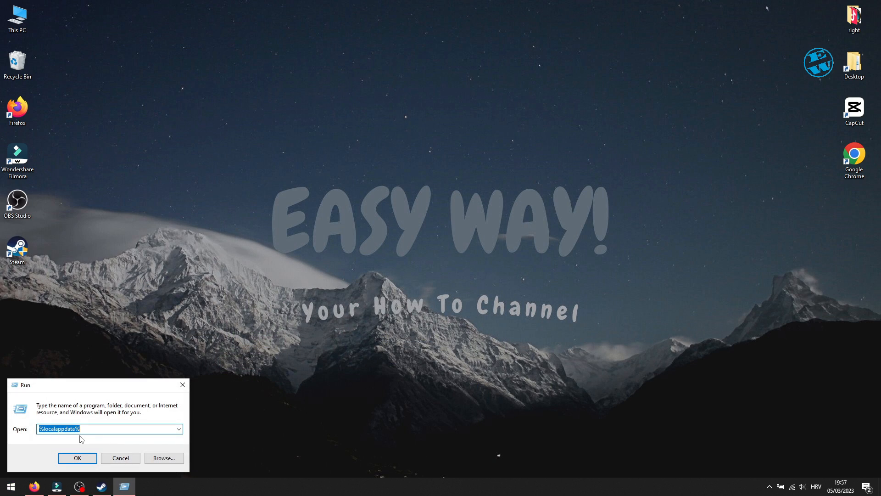
click(179, 429)
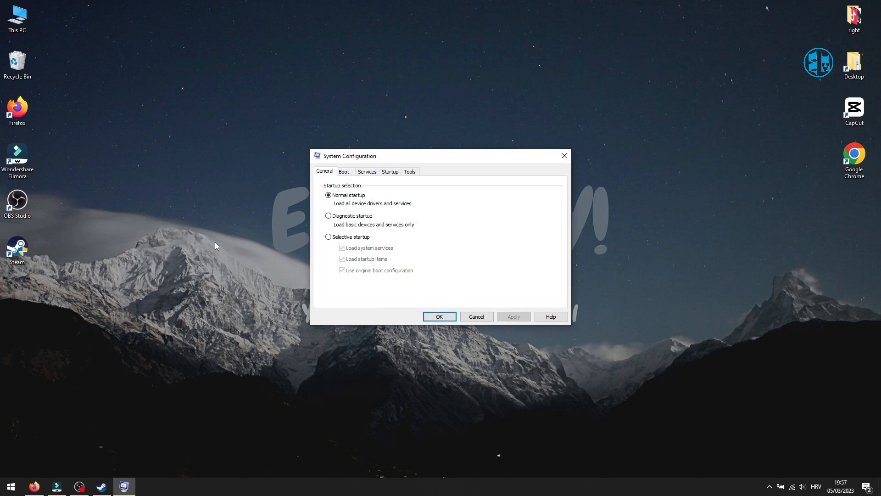
- Hide all Microsoft services, disable all remaining services, and apply the change
click(366, 172)
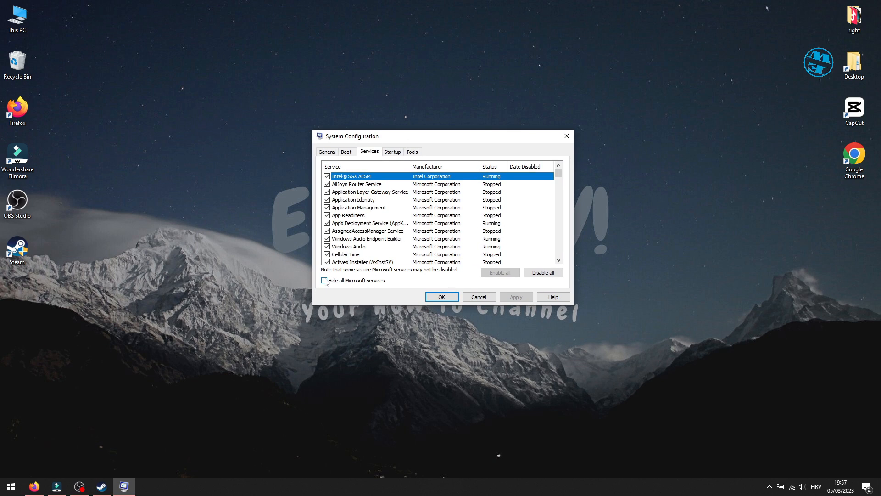
click(325, 280)
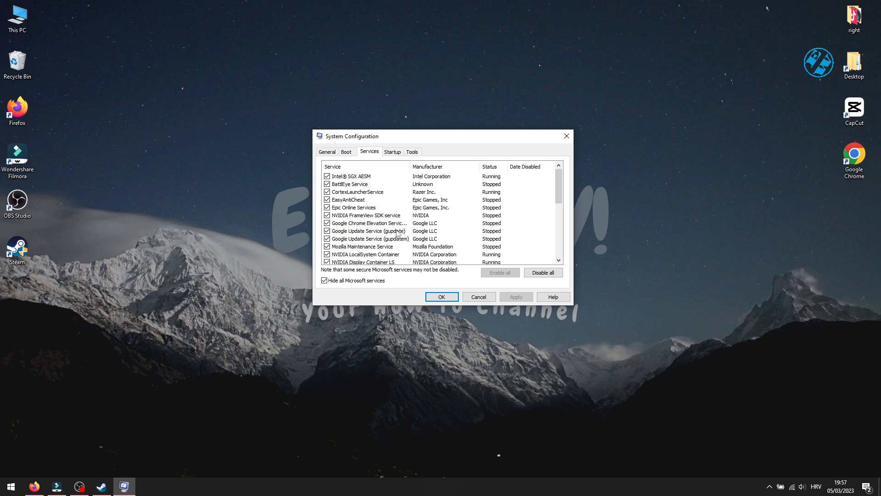
click(542, 272)
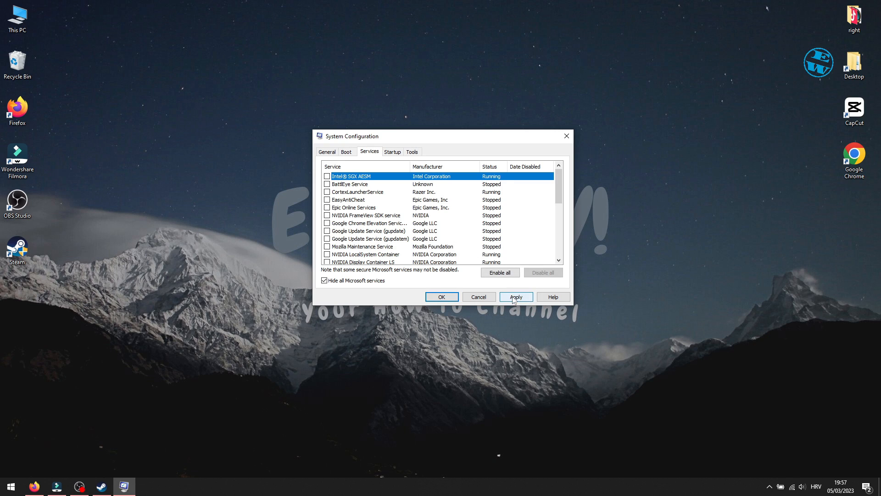
click(515, 296)
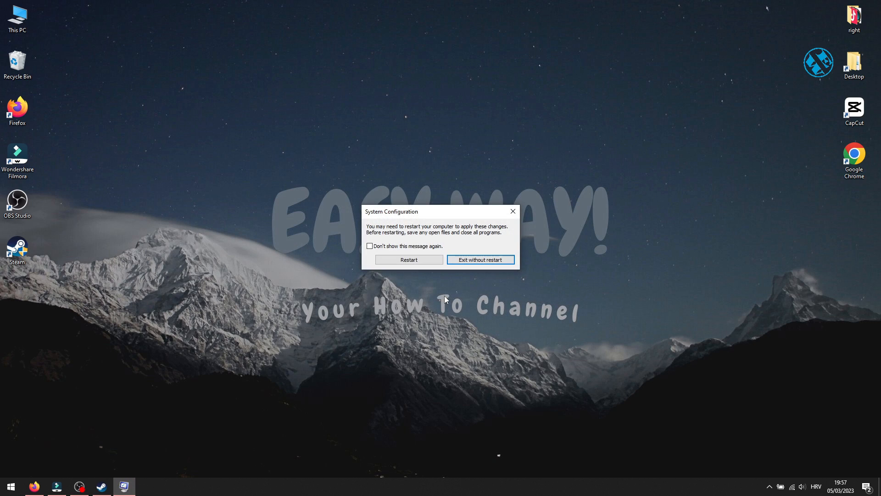
mouse_move(408, 259)
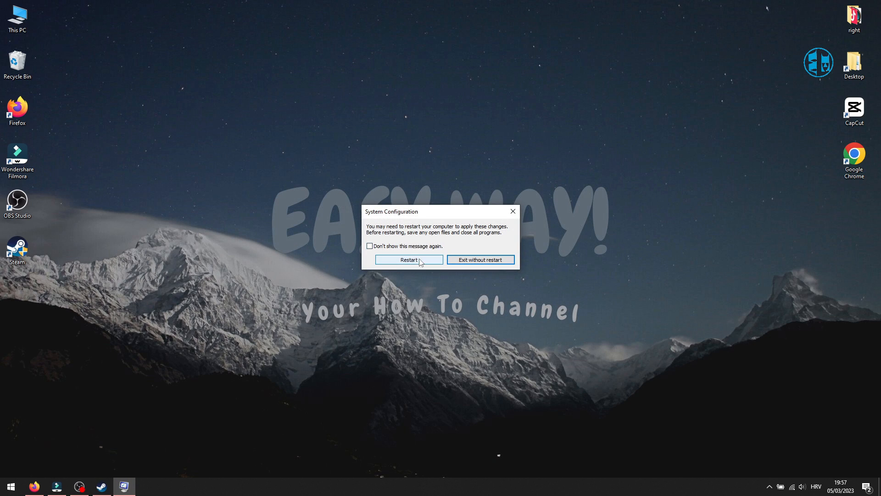
mouse_move(424, 262)
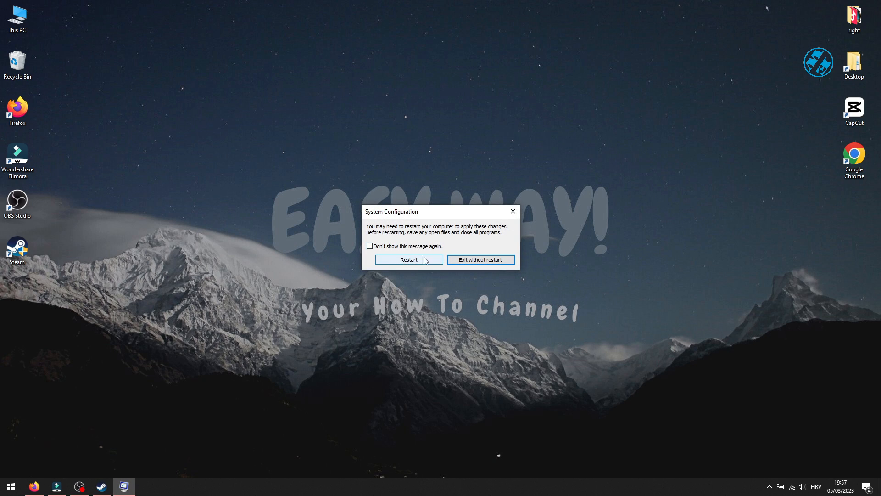
- Disable all listed services but keep the Intel SGX AESM service checked
right_click(10, 487)
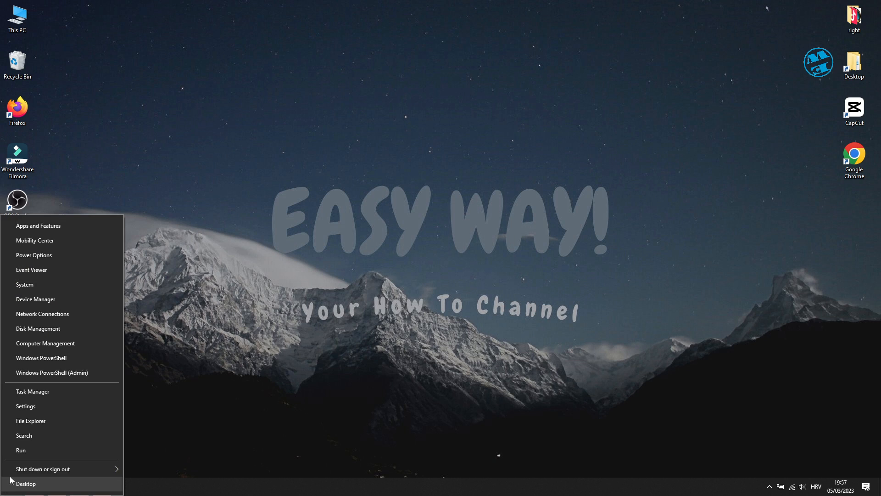
click(292, 205)
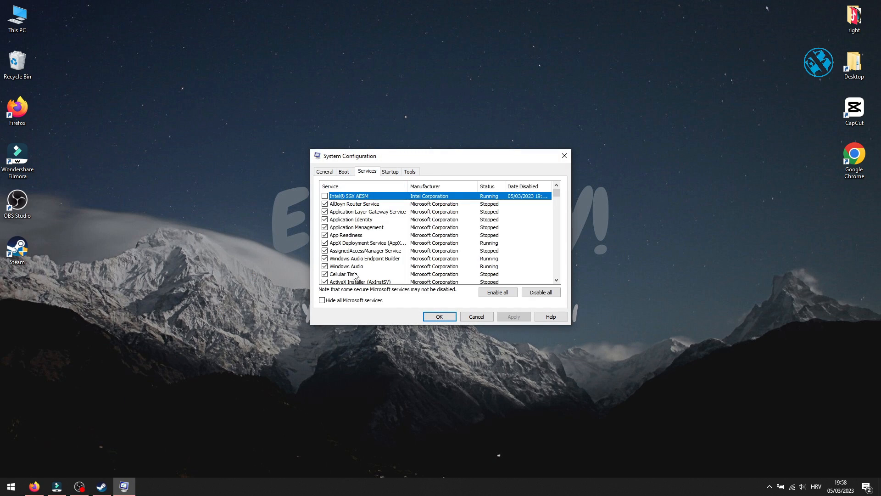
mouse_move(409, 244)
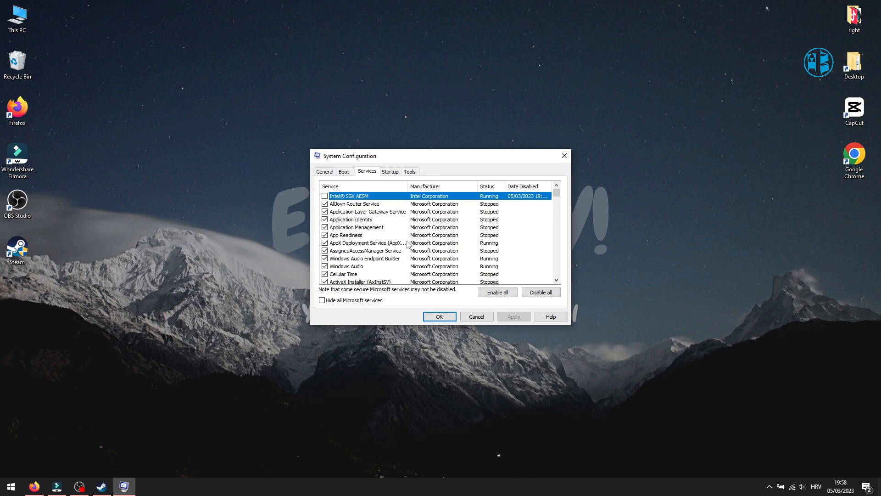
mouse_move(541, 287)
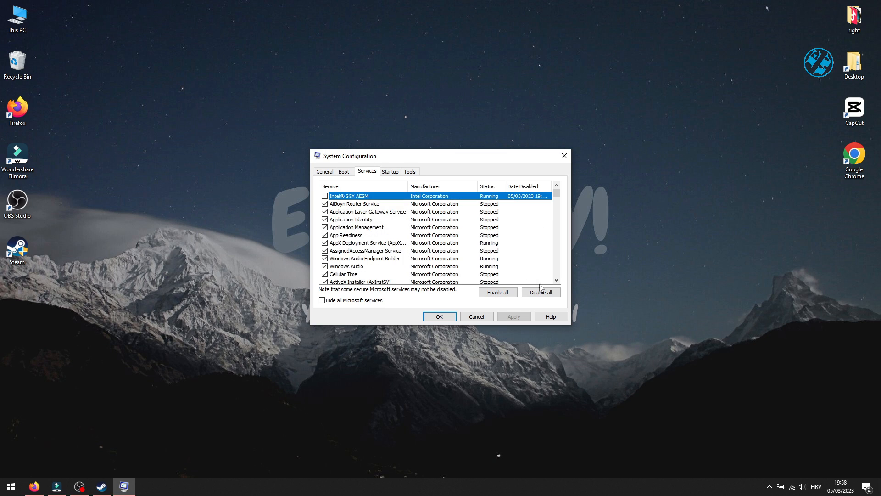
click(540, 292)
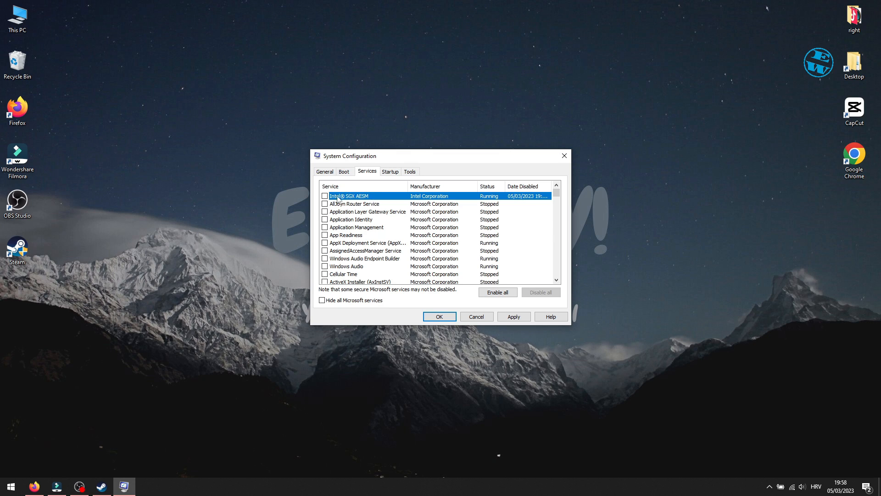
click(325, 196)
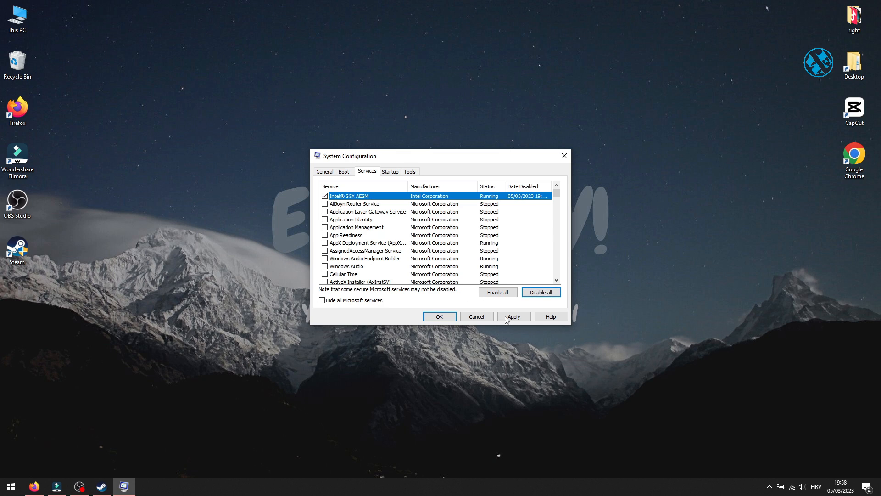
- Apply and confirm the service changes, then dismiss the restart prompt without restarting
click(512, 316)
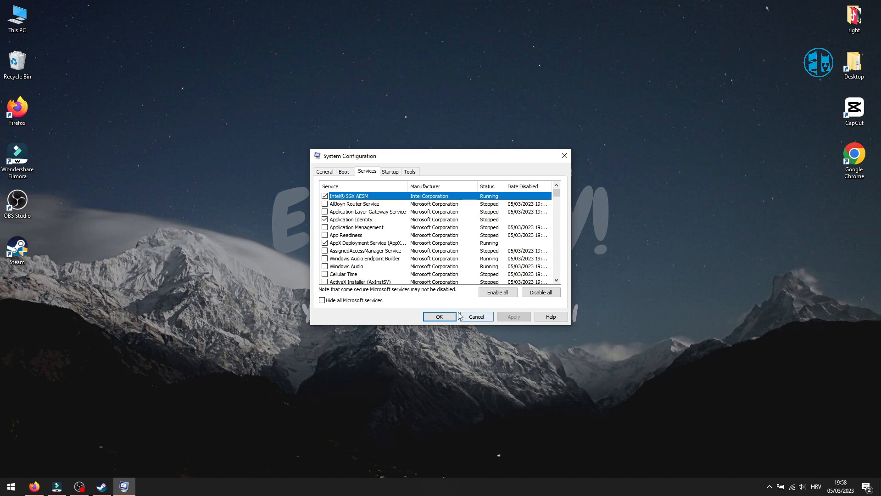
click(439, 316)
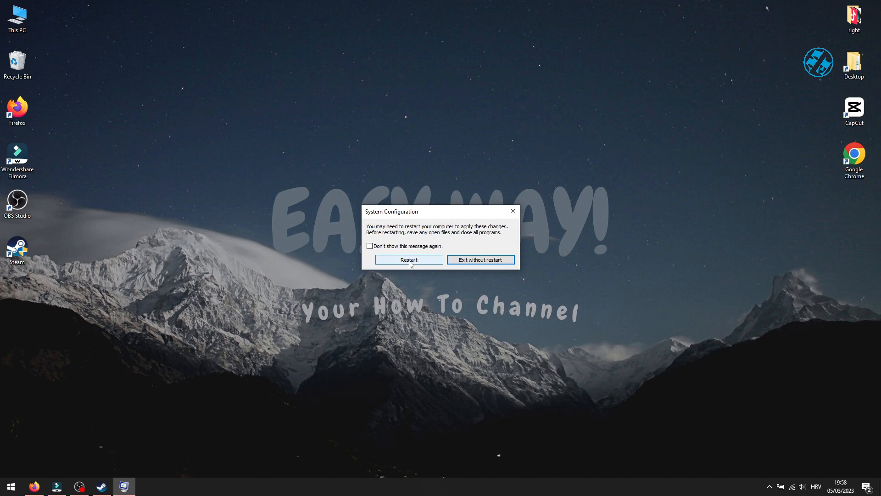
mouse_move(511, 211)
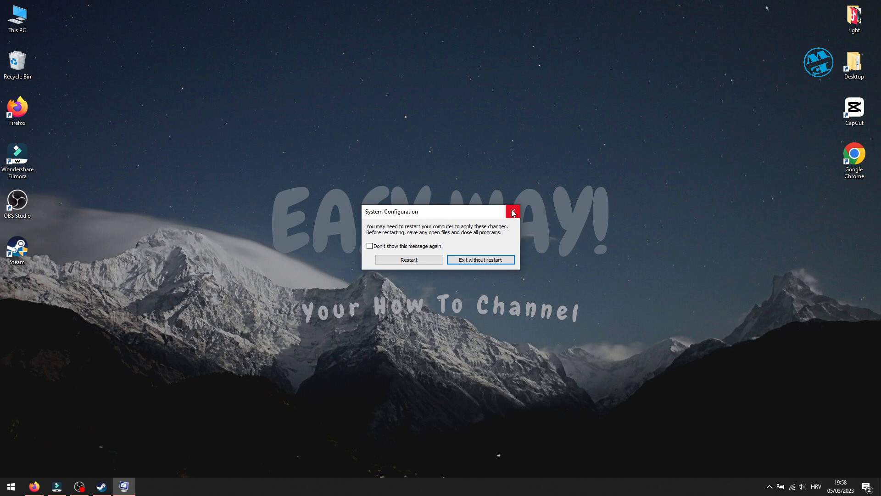
click(513, 211)
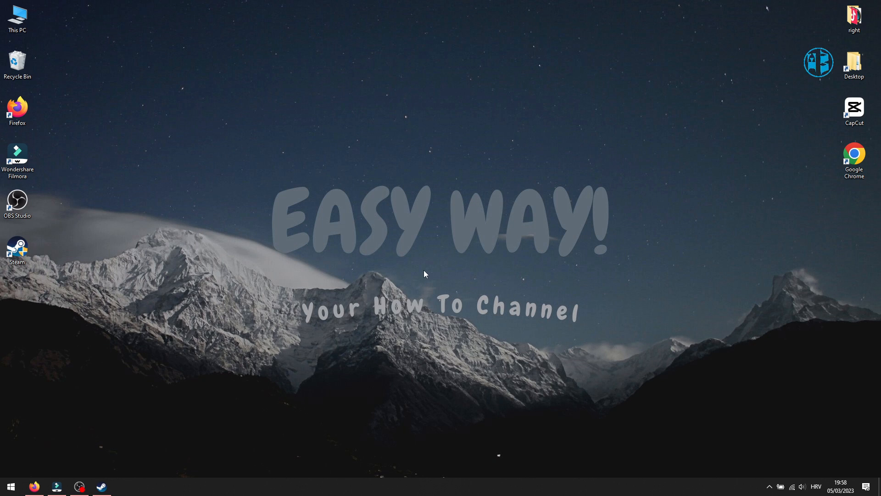
mouse_move(439, 277)
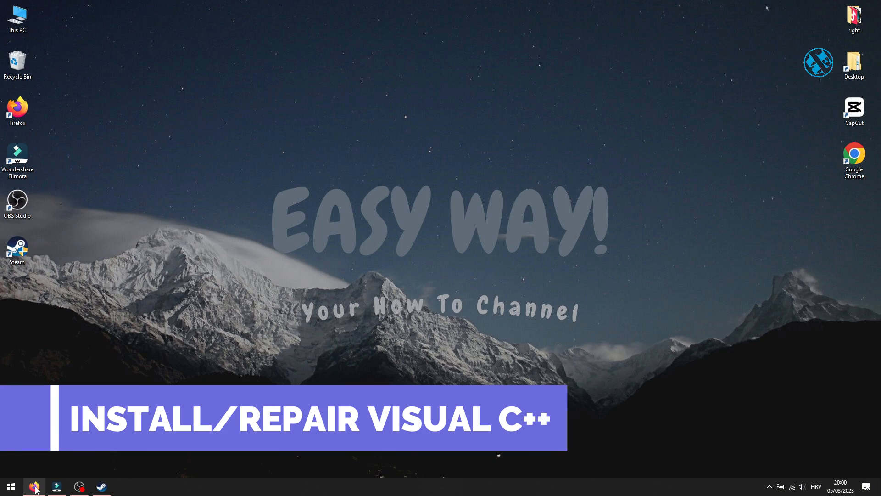
- Download the x64 Visual C++ 2015–2022 Redistributable installer from the Microsoft Learn page
click(34, 487)
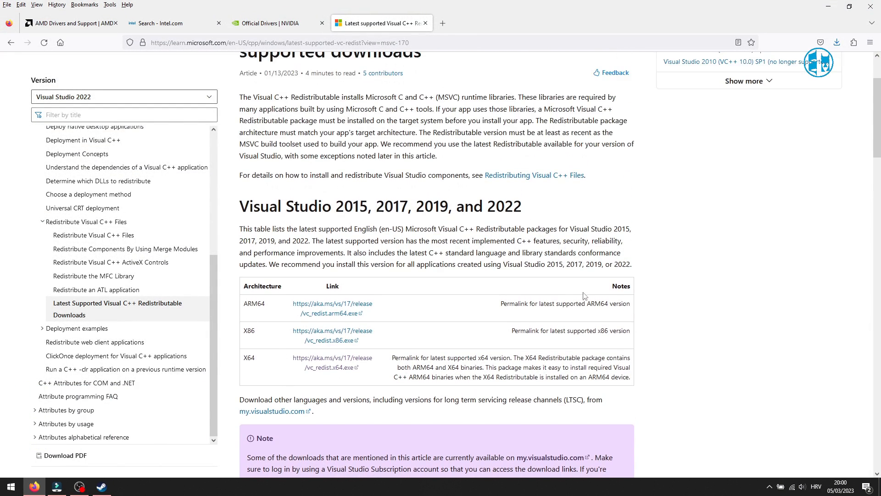
scroll(up, 3)
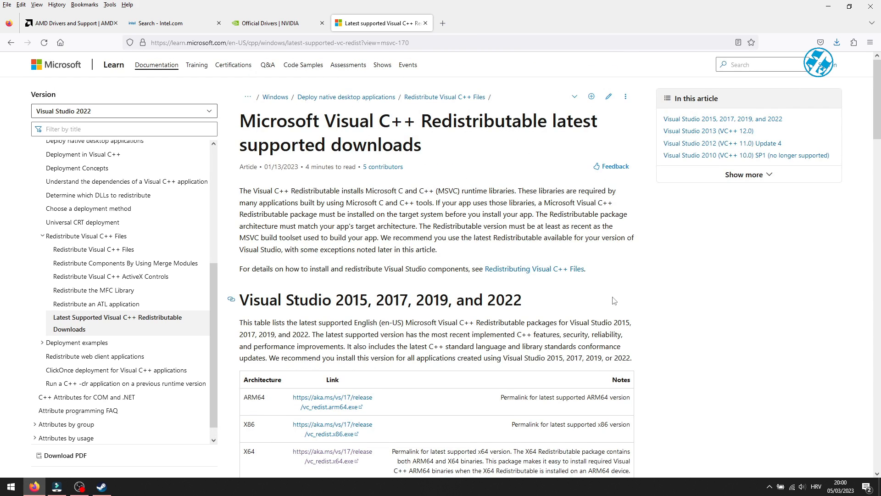
scroll(down, 3)
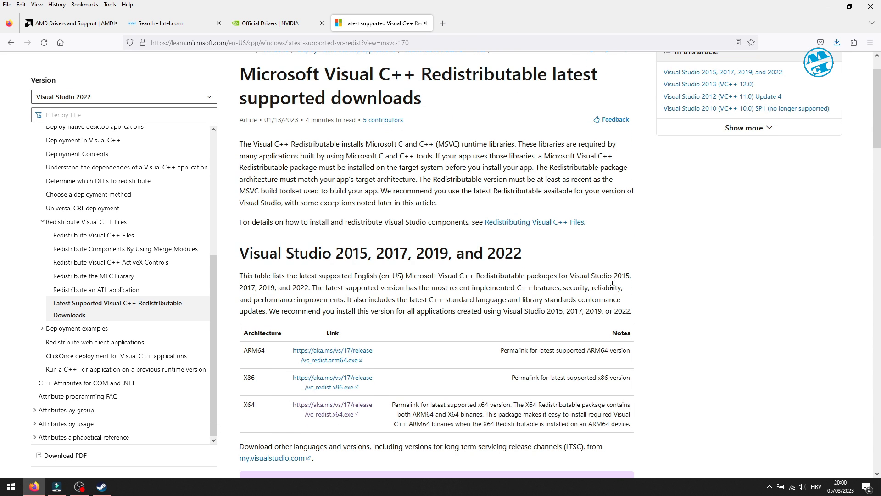
scroll(down, 3)
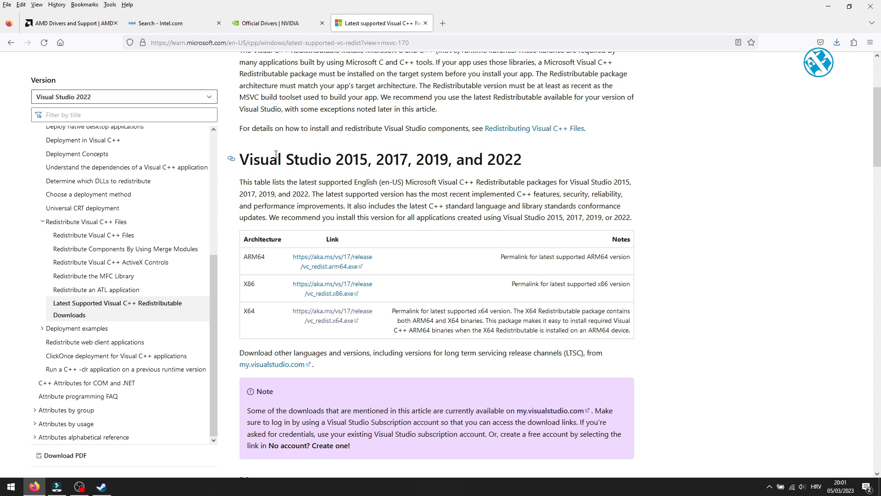
mouse_move(543, 164)
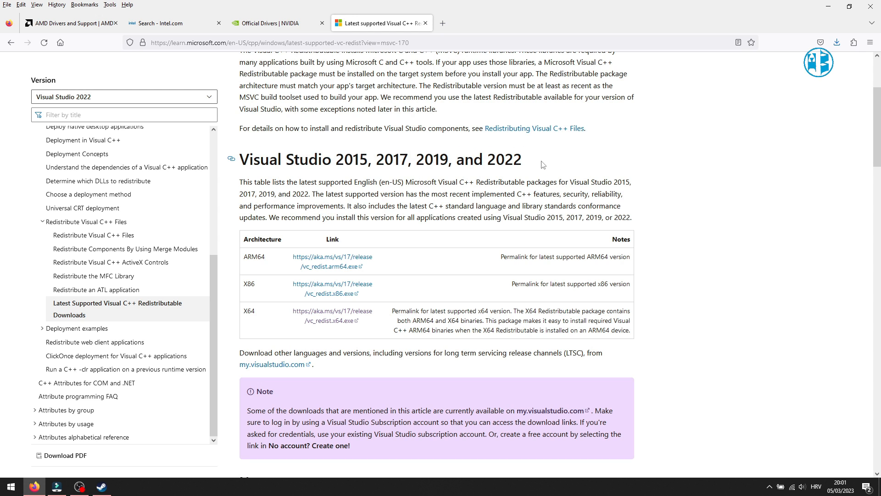
scroll(down, 3)
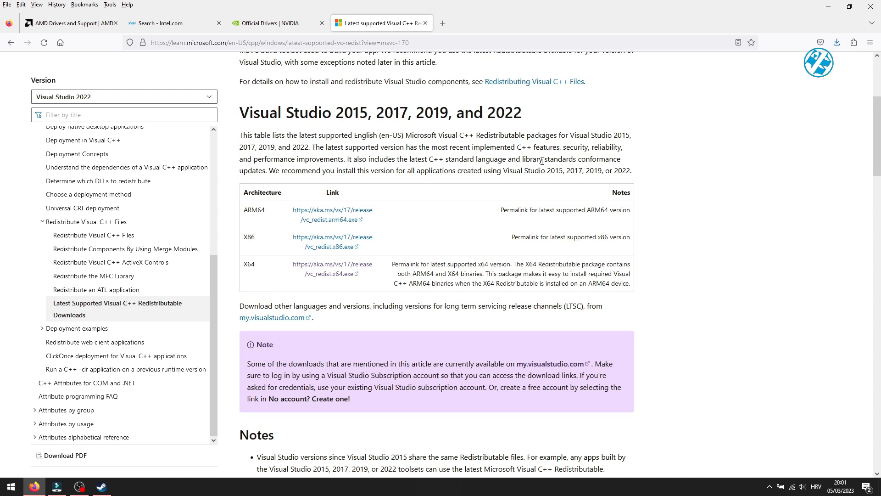
mouse_move(376, 267)
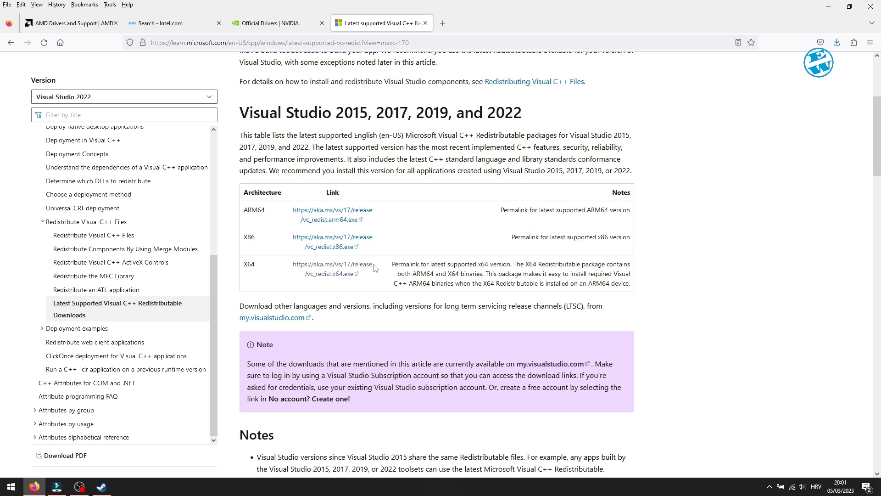
mouse_move(380, 246)
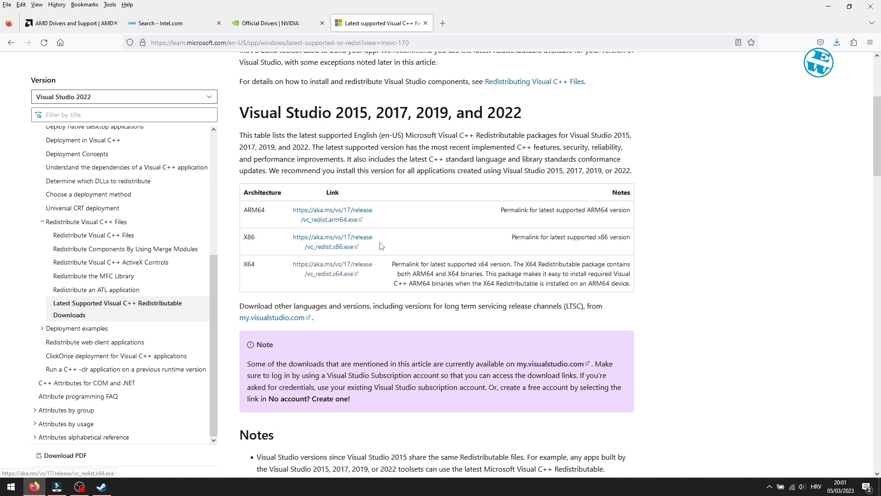
mouse_move(332, 237)
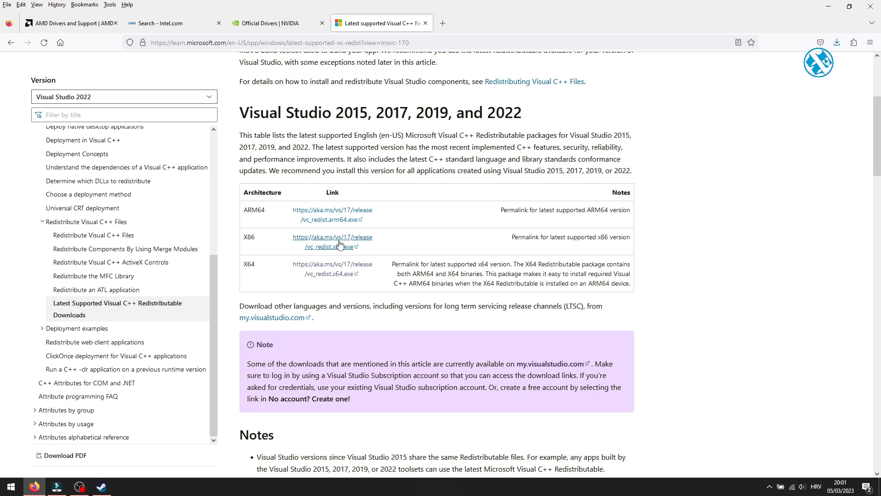
mouse_move(330, 246)
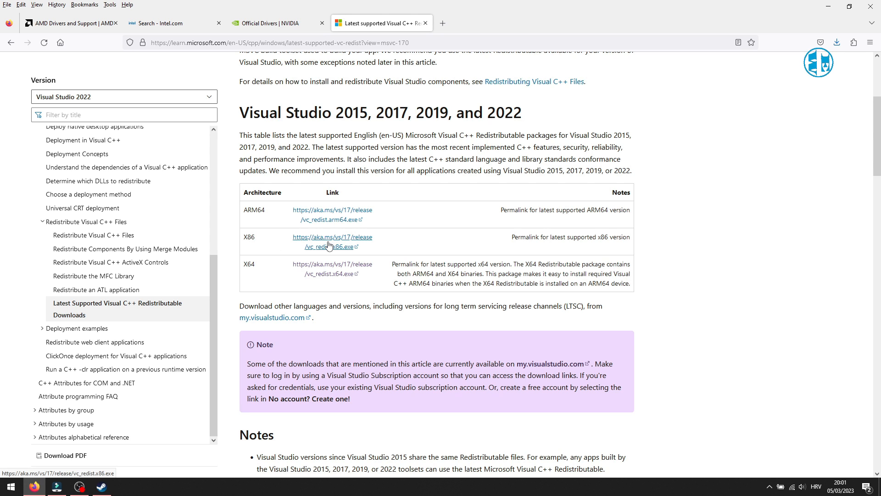
click(332, 273)
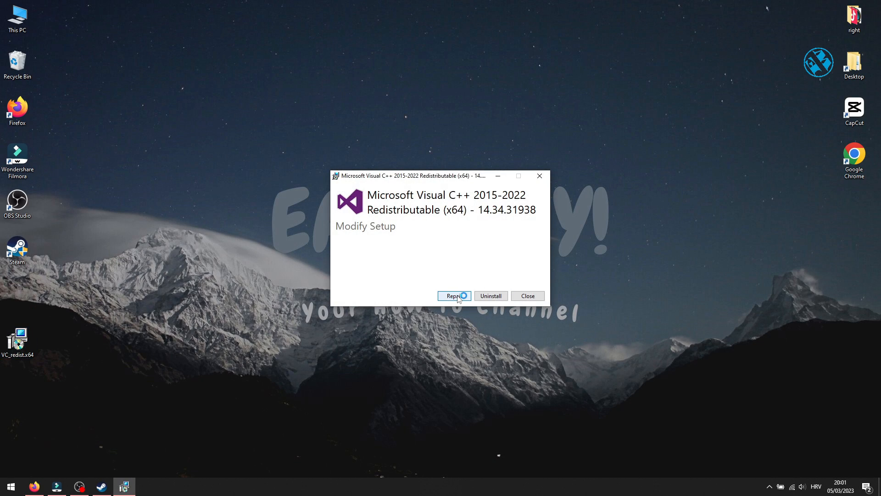
- Repair the Visual C++ 2015–2022 x64 redistributable and close setup after success
click(453, 296)
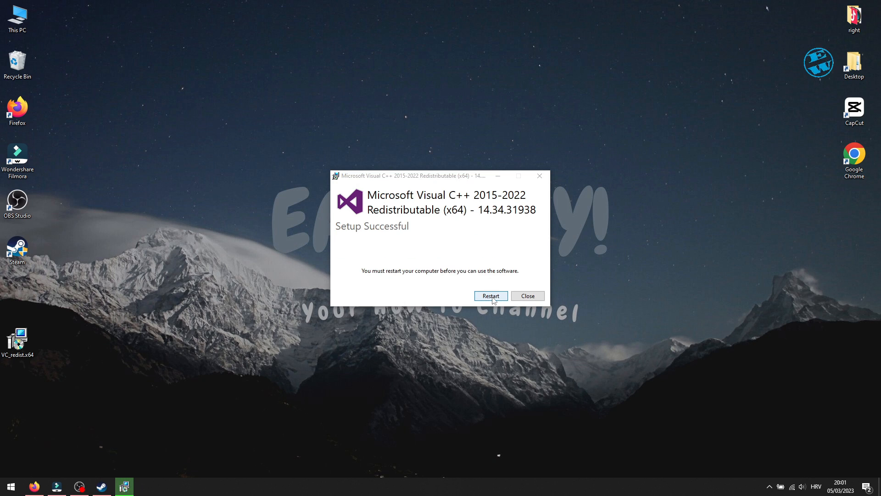
click(526, 296)
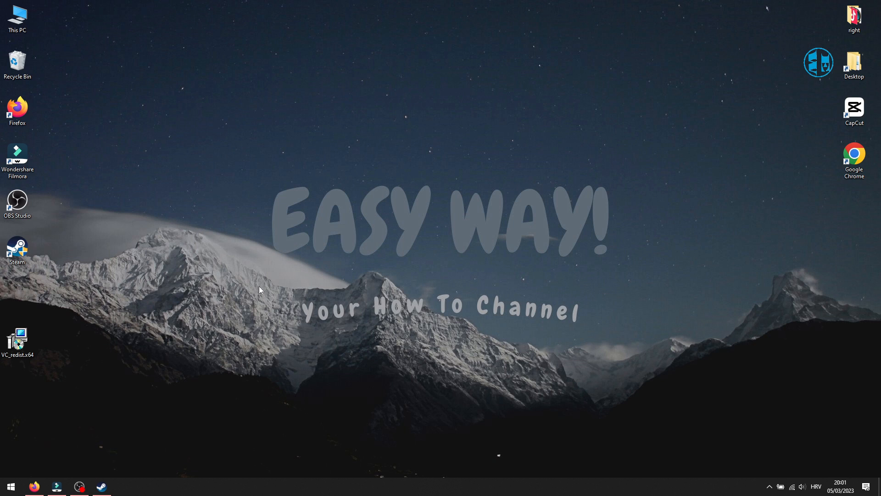
mouse_move(464, 329)
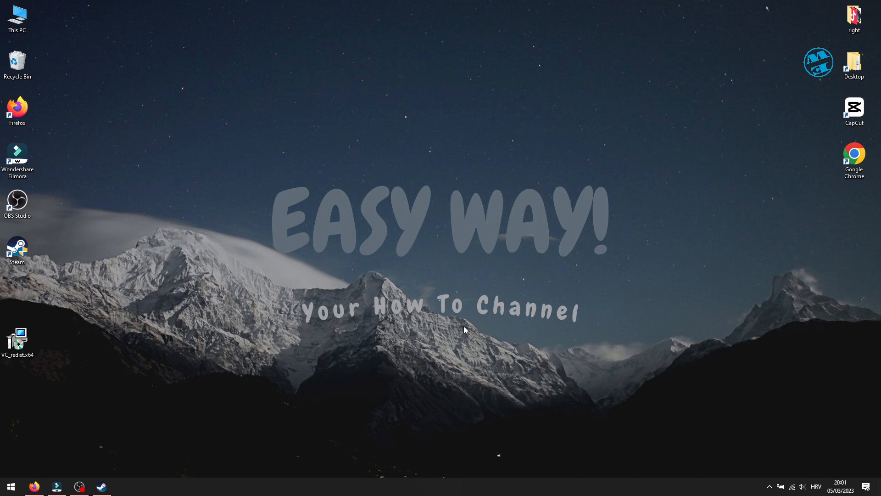
mouse_move(427, 303)
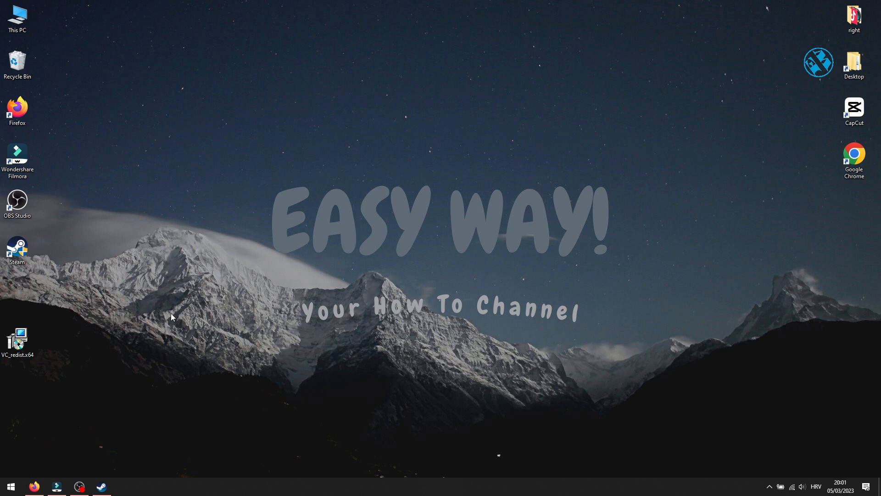
mouse_move(362, 367)
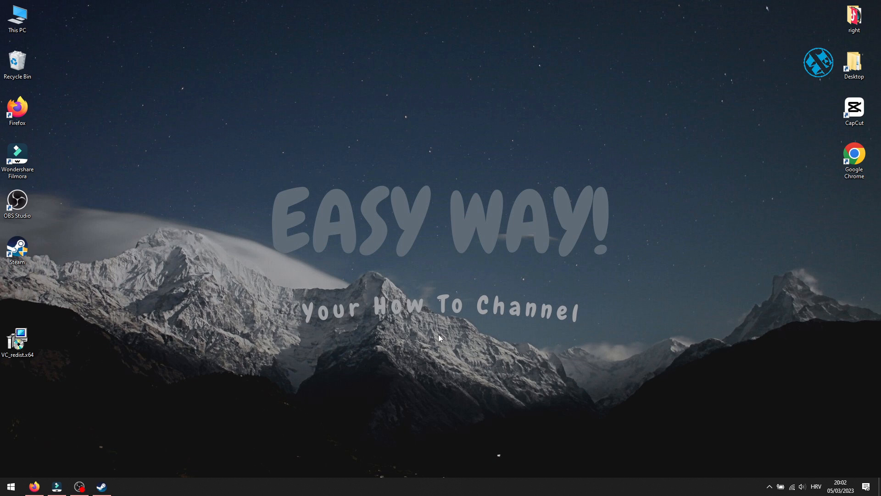
mouse_move(403, 387)
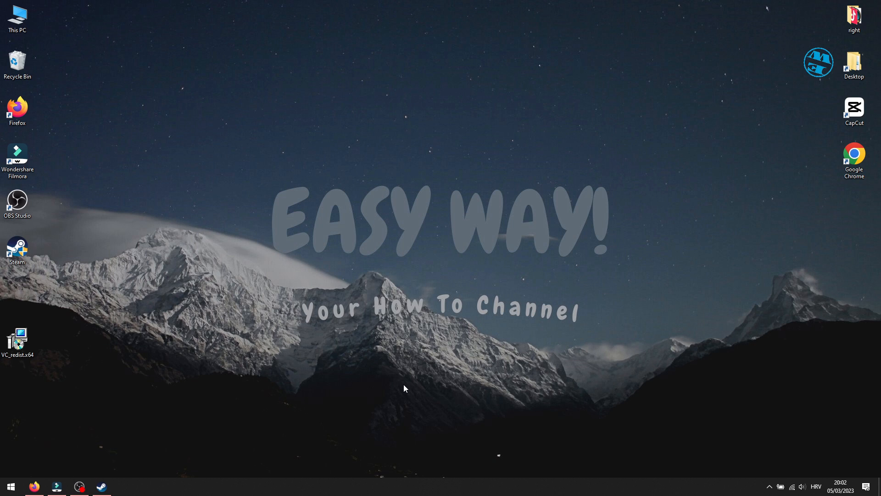
mouse_move(451, 341)
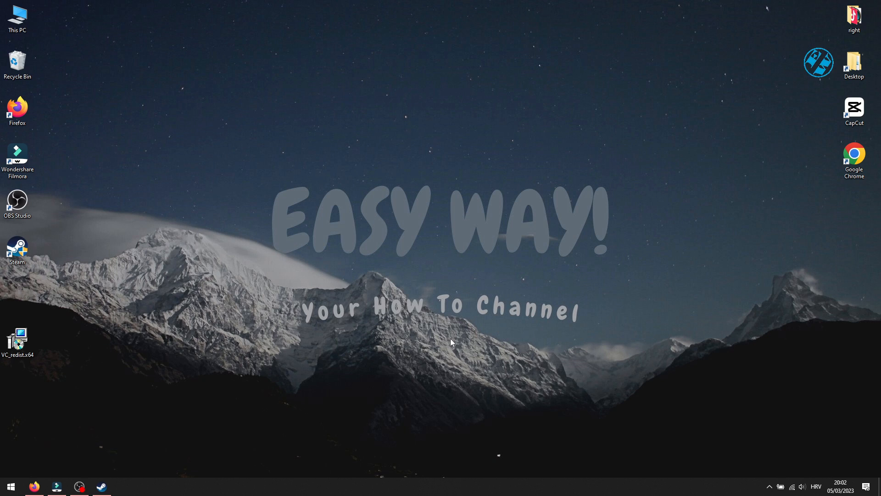
mouse_move(410, 361)
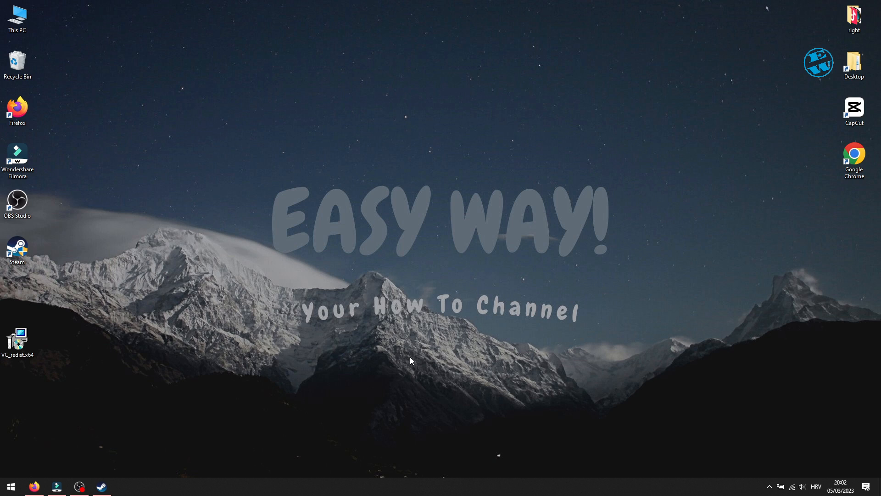